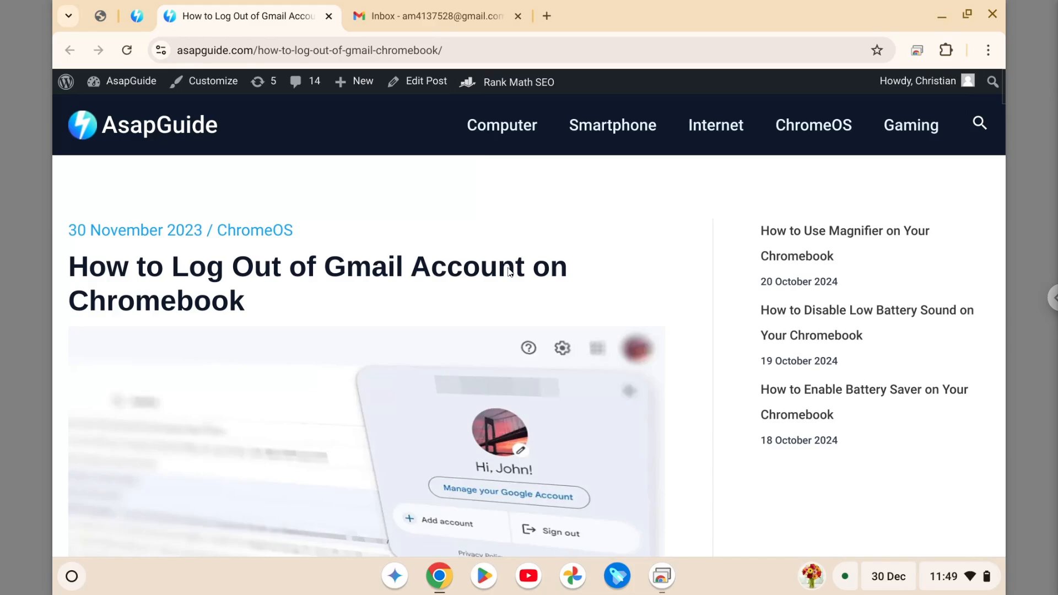
{"action": "mouse_move", "coordinate": [482, 277]}
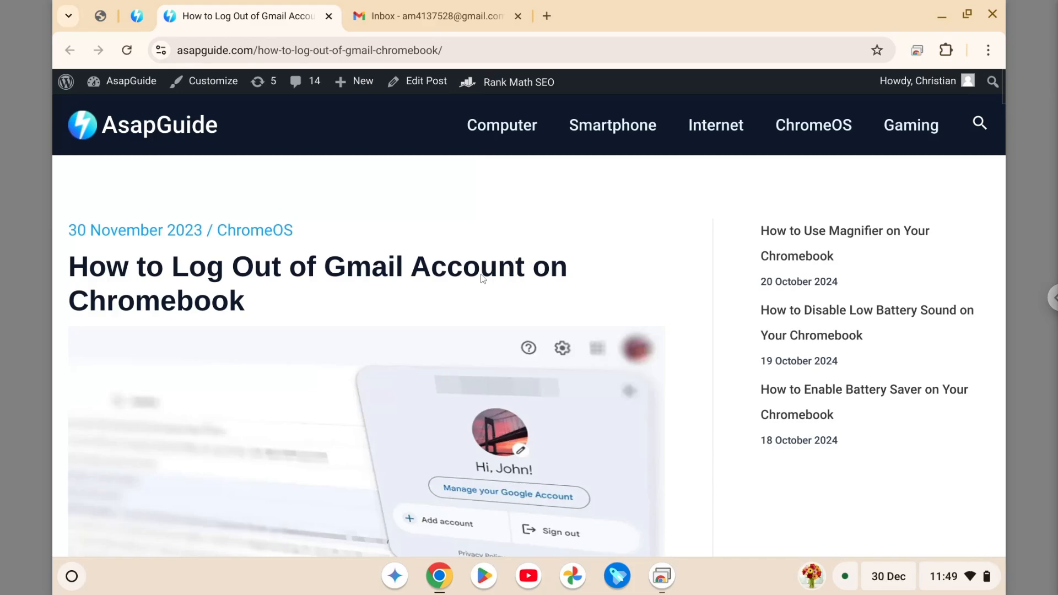
{"action": "mouse_move", "coordinate": [437, 291]}
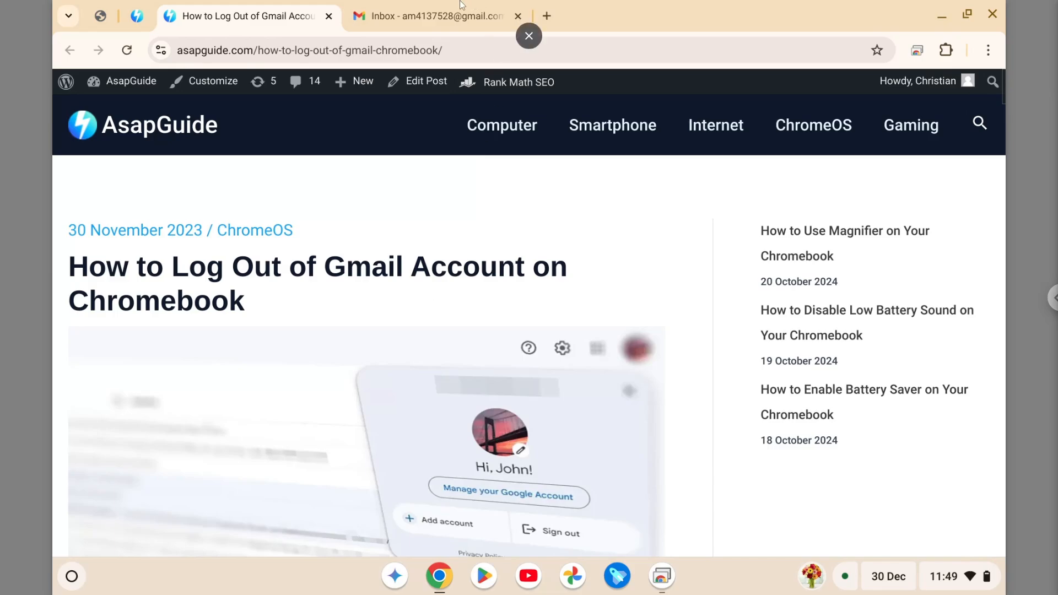
Step: Show the Gmail inbox and reveal the signed-in Google account's panel from the avatar
{"action": "left_click", "coordinate": [431, 15]}
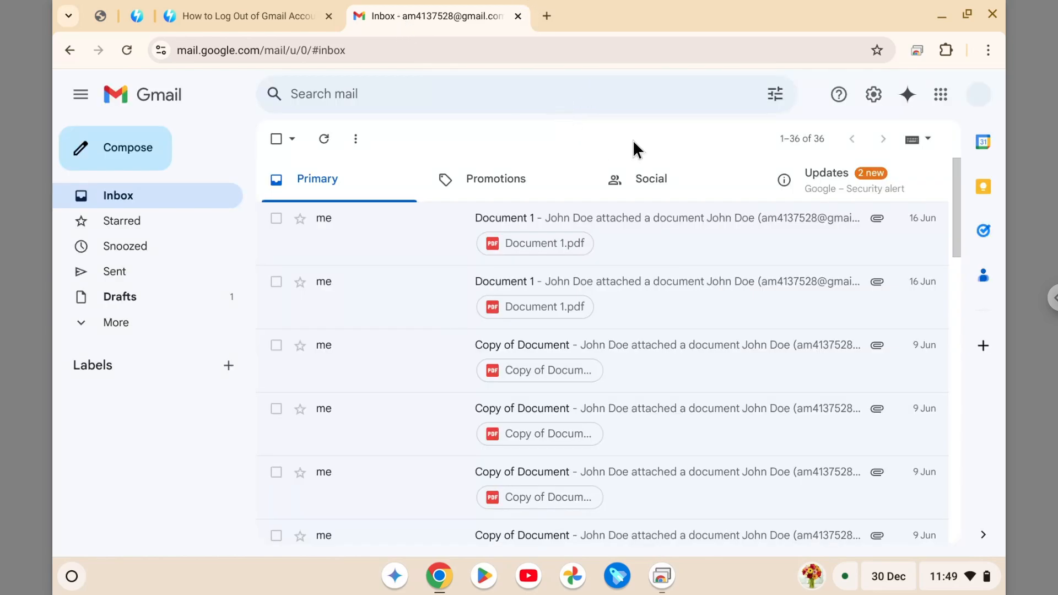
{"action": "mouse_move", "coordinate": [981, 95]}
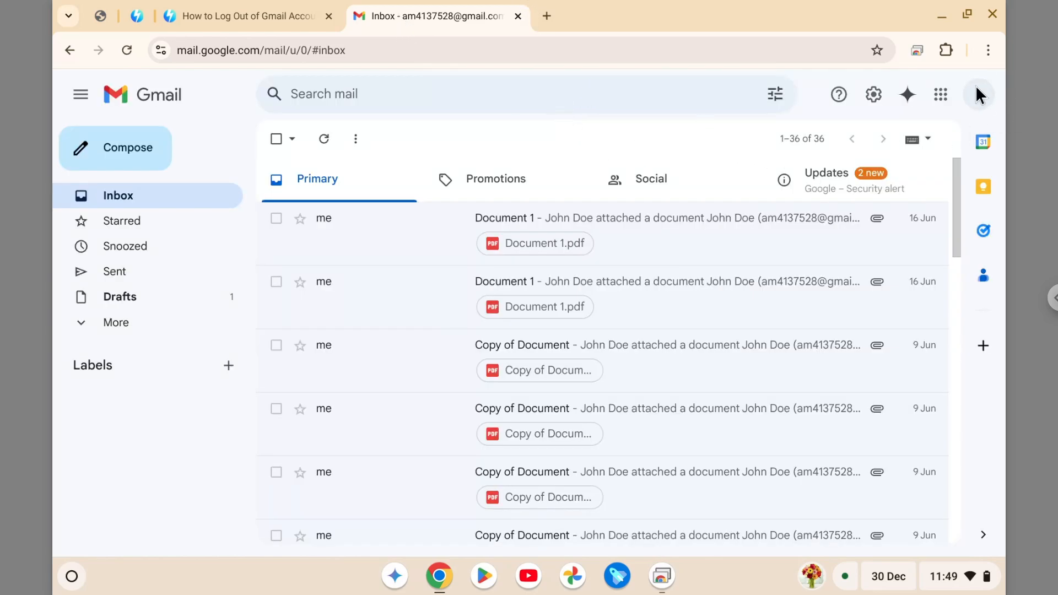
{"action": "mouse_move", "coordinate": [979, 94]}
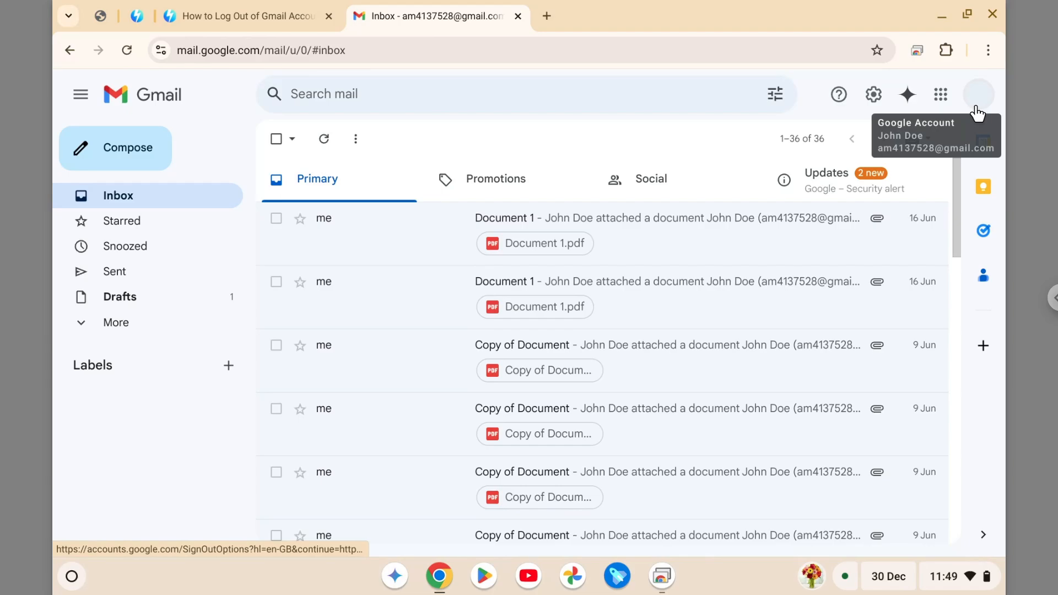
{"action": "left_click", "coordinate": [978, 93]}
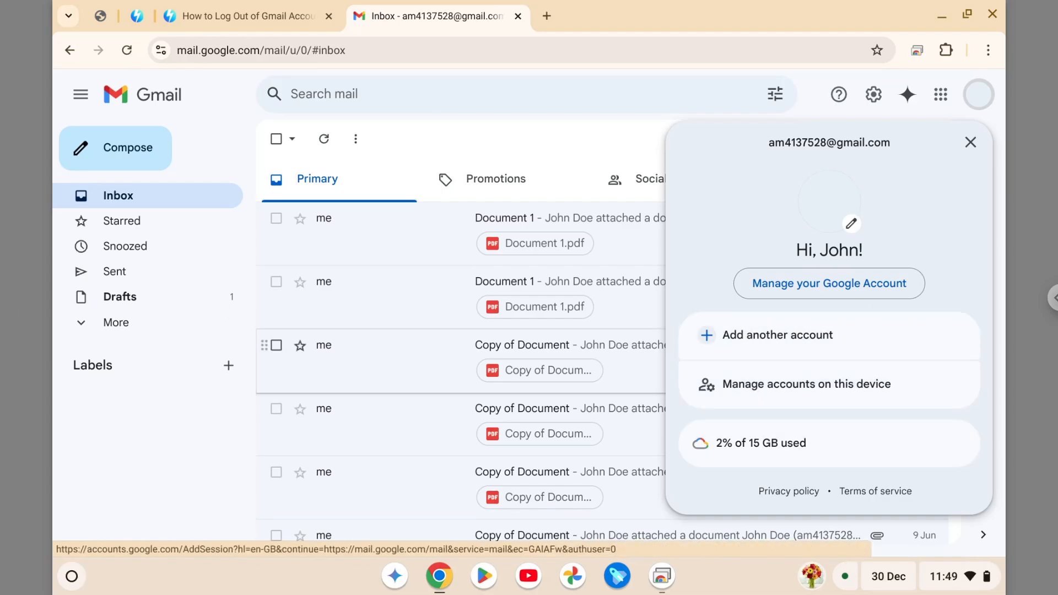
{"action": "mouse_move", "coordinate": [119, 298]}
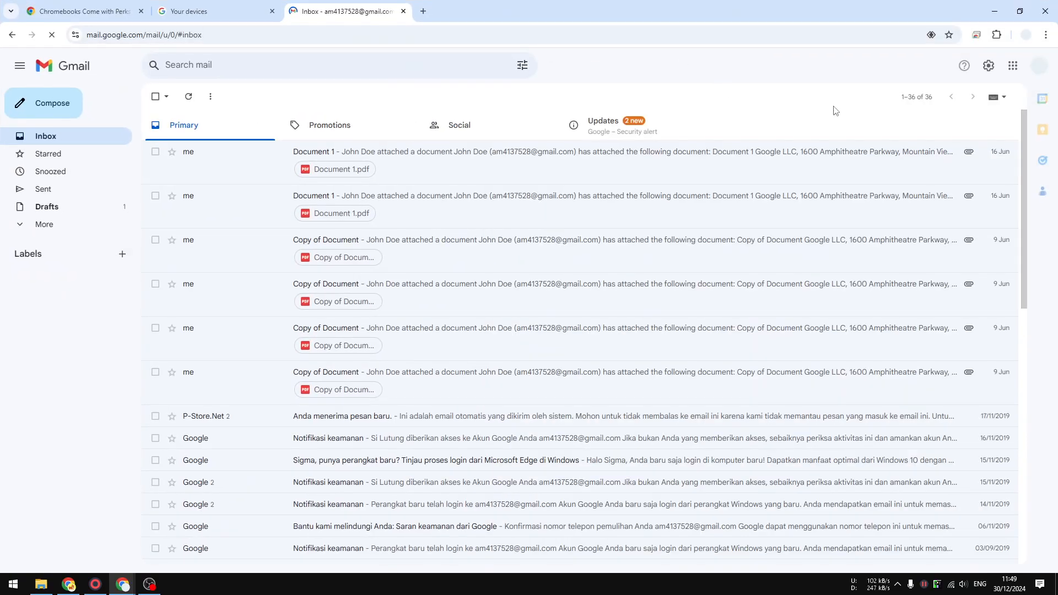
{"action": "left_click", "coordinate": [1044, 67]}
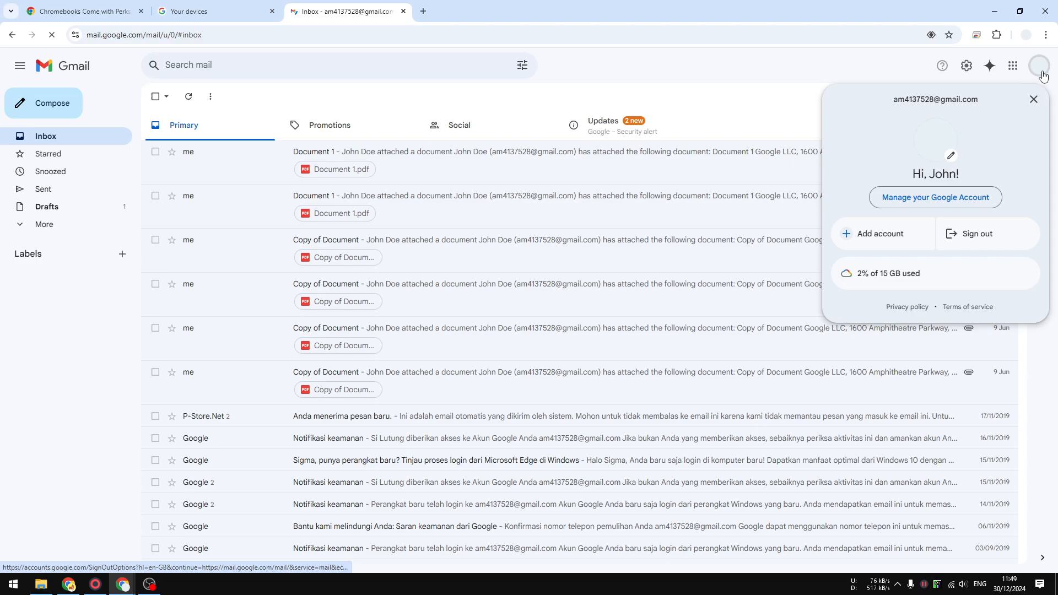
{"action": "mouse_move", "coordinate": [972, 217]}
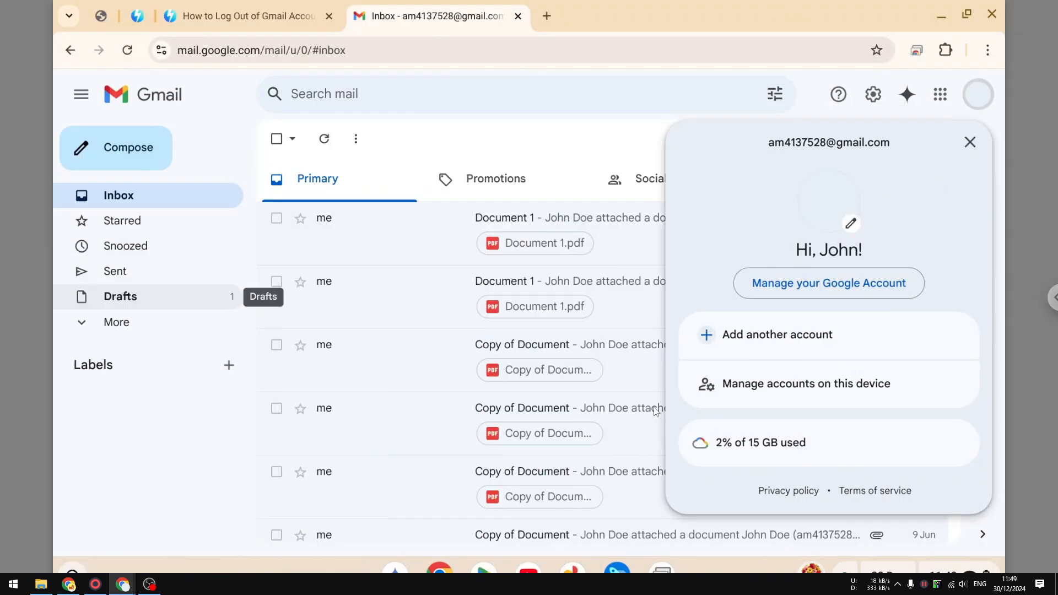
{"action": "mouse_move", "coordinate": [569, 145]}
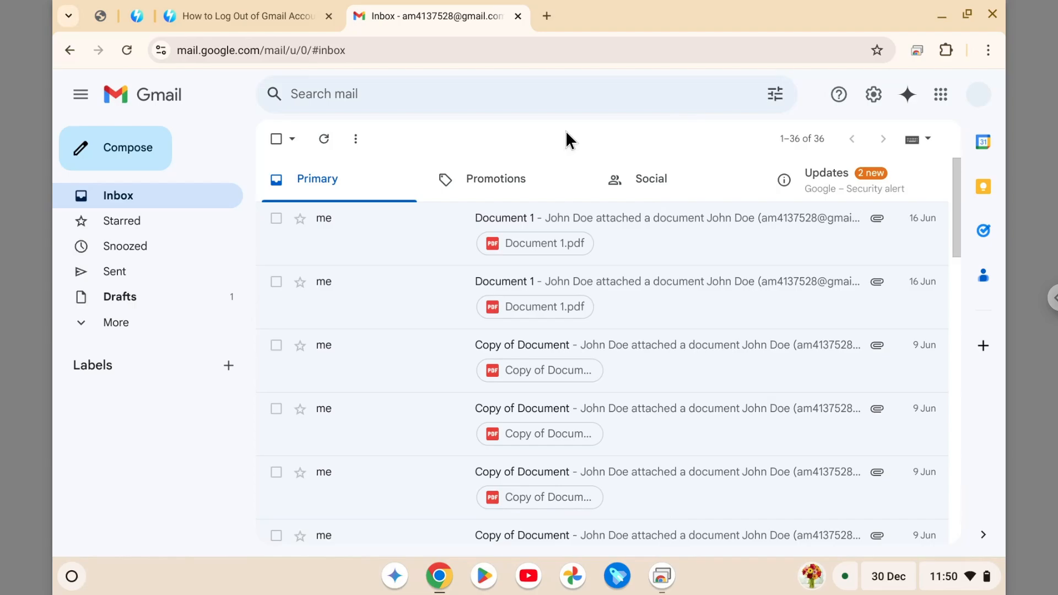
{"action": "mouse_move", "coordinate": [740, 273]}
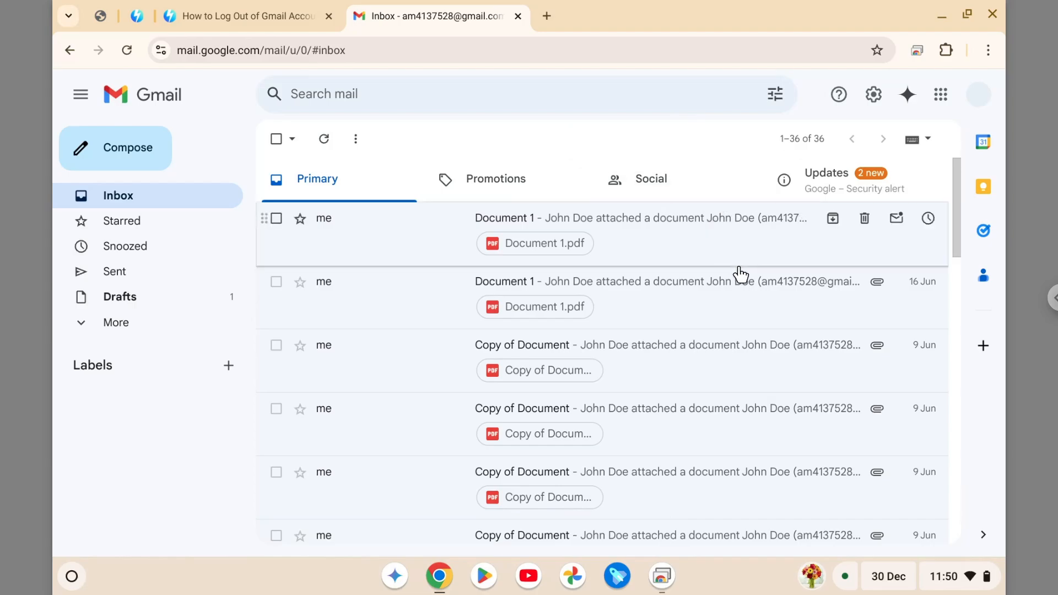
{"action": "mouse_move", "coordinate": [906, 525]}
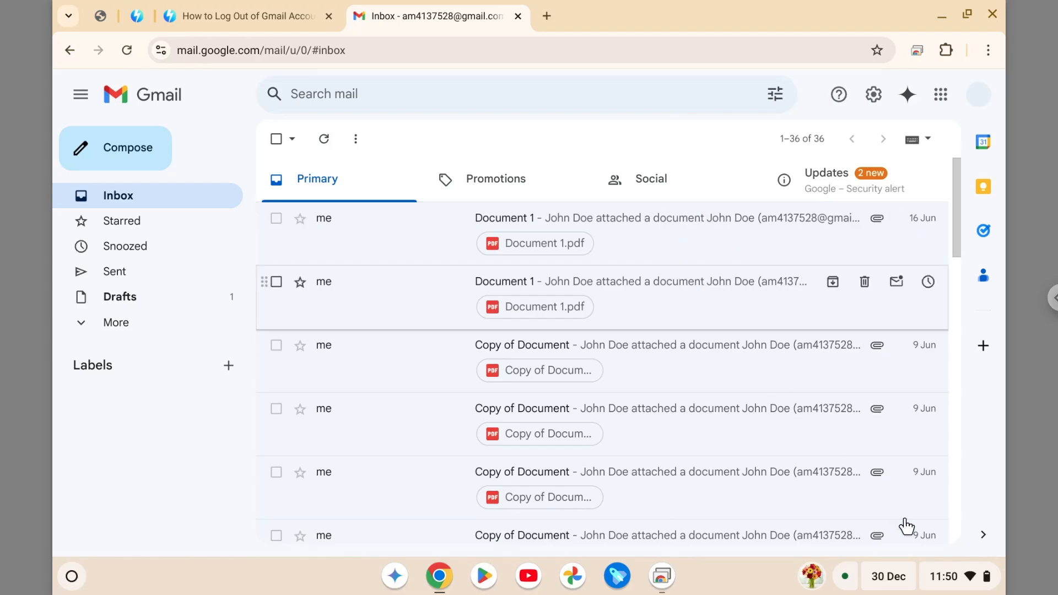
Step: Reveal the ChromeOS quick settings panel from the shelf clock, exposing Sign out
{"action": "left_click", "coordinate": [961, 577]}
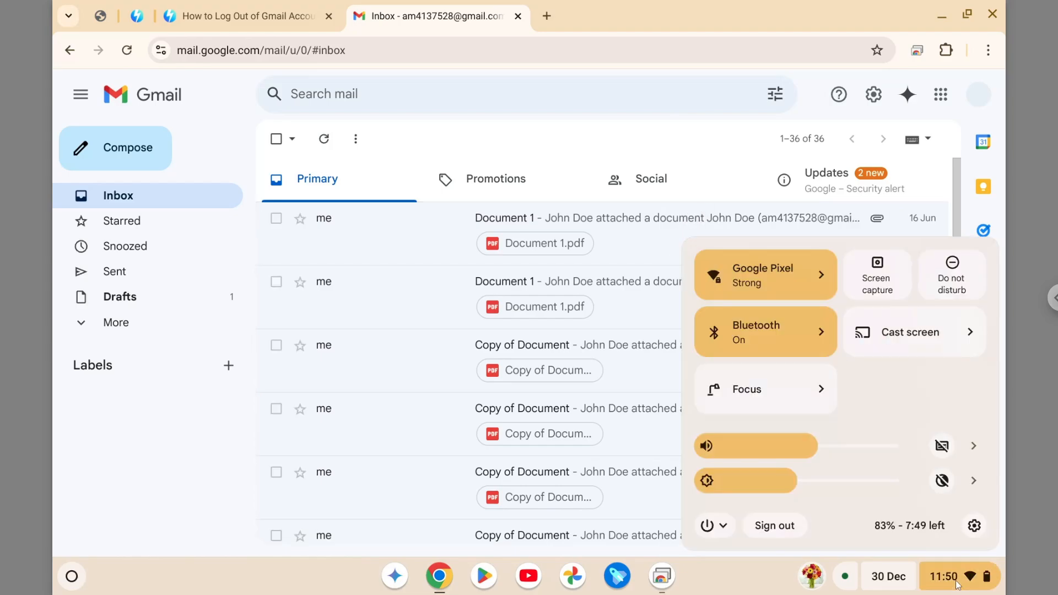
{"action": "mouse_move", "coordinate": [829, 544]}
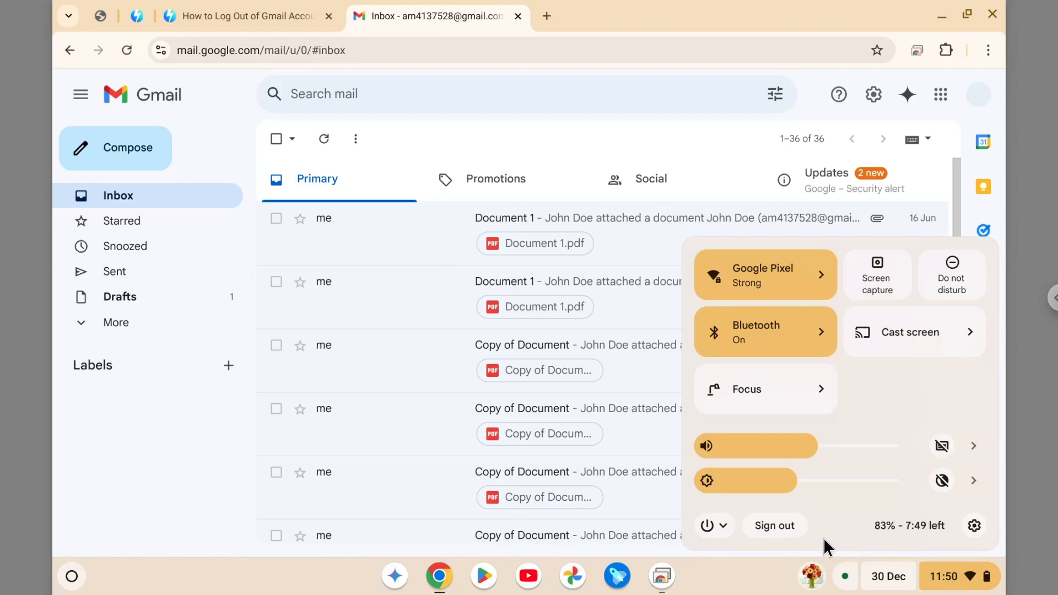
{"action": "mouse_move", "coordinate": [815, 505]}
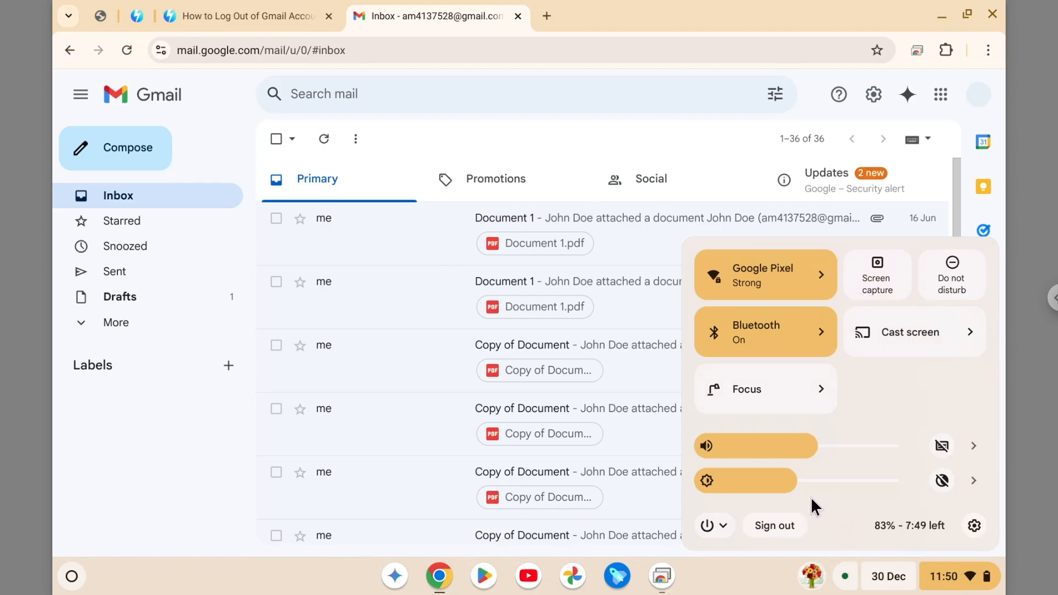
{"action": "mouse_move", "coordinate": [805, 425]}
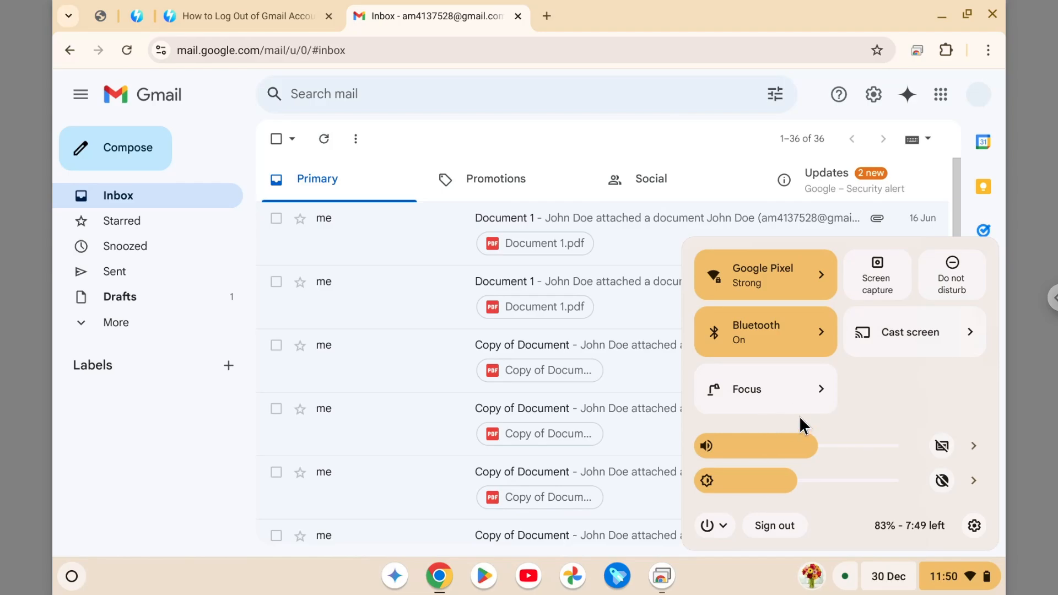
{"action": "mouse_move", "coordinate": [818, 420]}
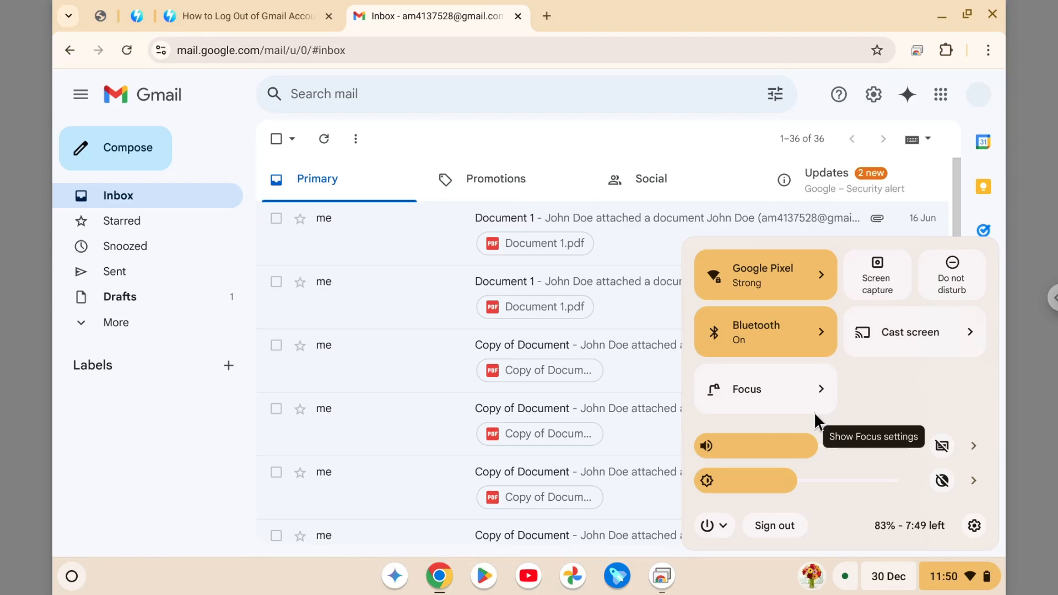
{"action": "mouse_move", "coordinate": [884, 380]}
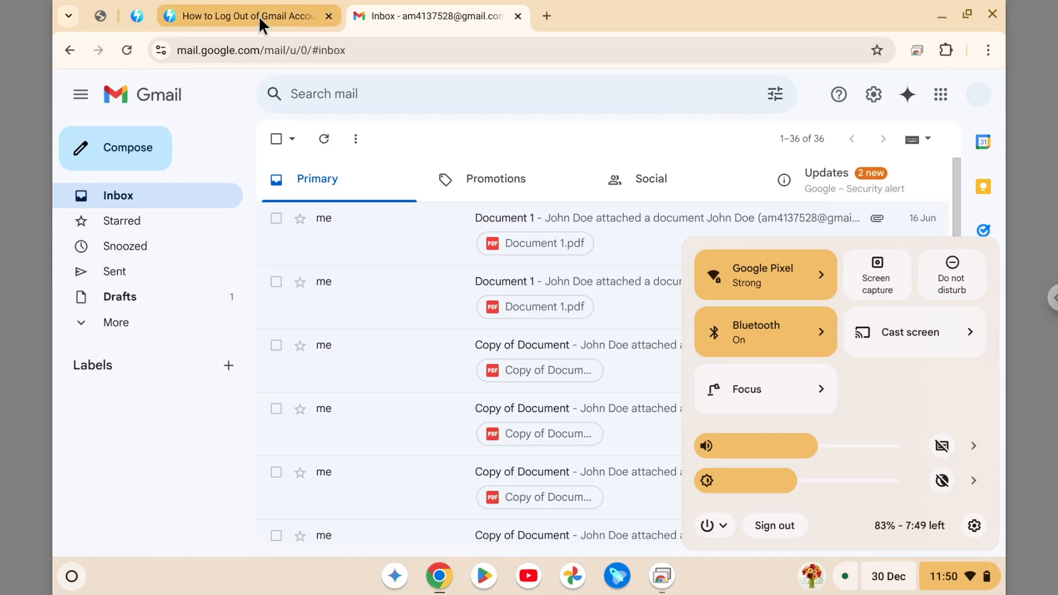
Step: Return to the AsapGuide article's Method 2 and get link options for myaccount.google.com
{"action": "left_click", "coordinate": [247, 16]}
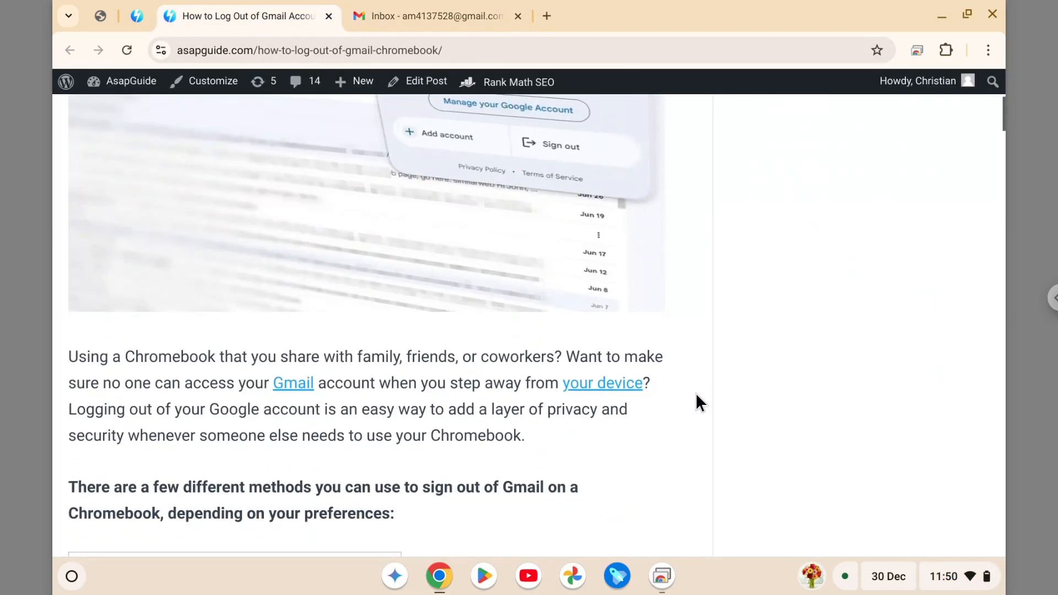
{"action": "scroll", "scroll_direction": "down", "scroll_amount": 3}
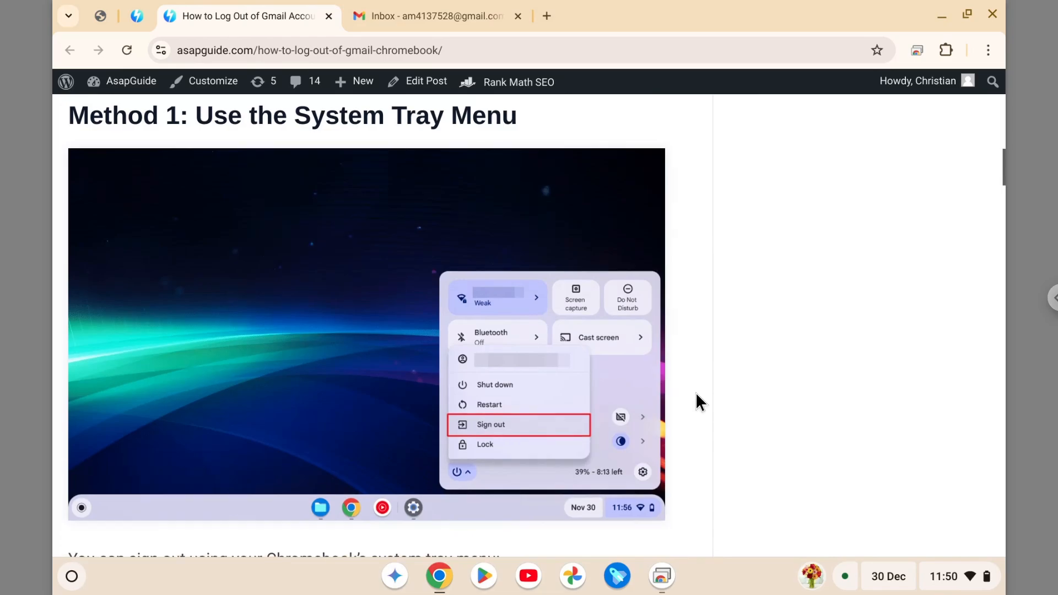
{"action": "scroll", "scroll_direction": "down", "scroll_amount": 3}
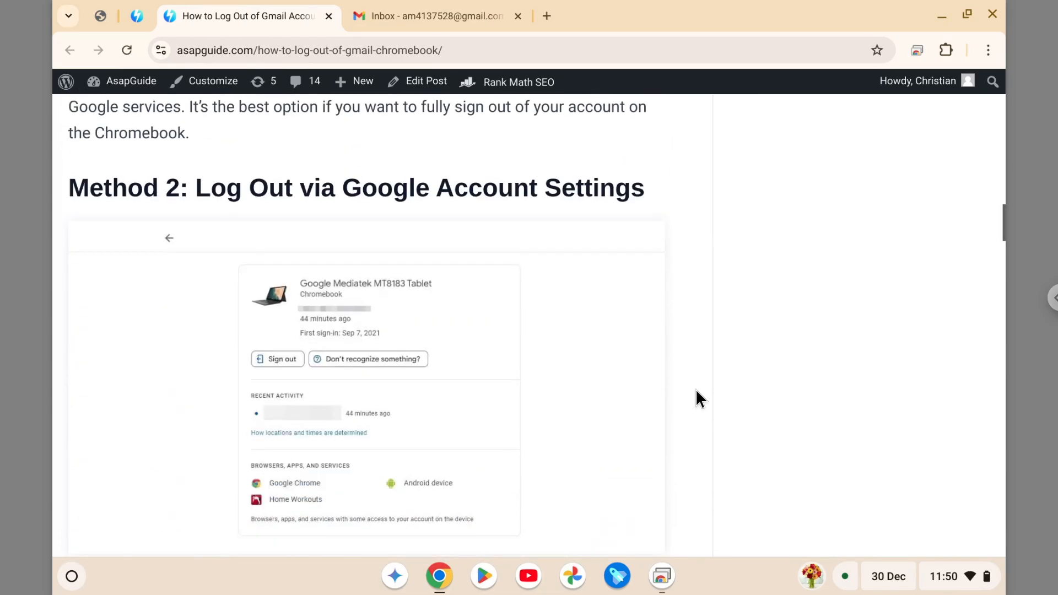
{"action": "mouse_move", "coordinate": [760, 388]}
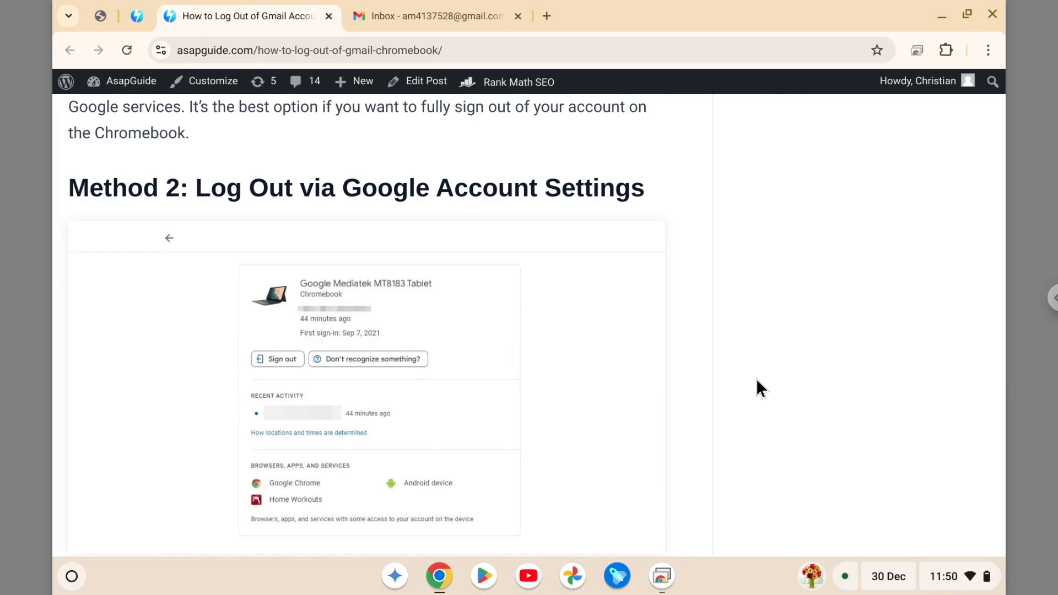
{"action": "mouse_move", "coordinate": [765, 271]}
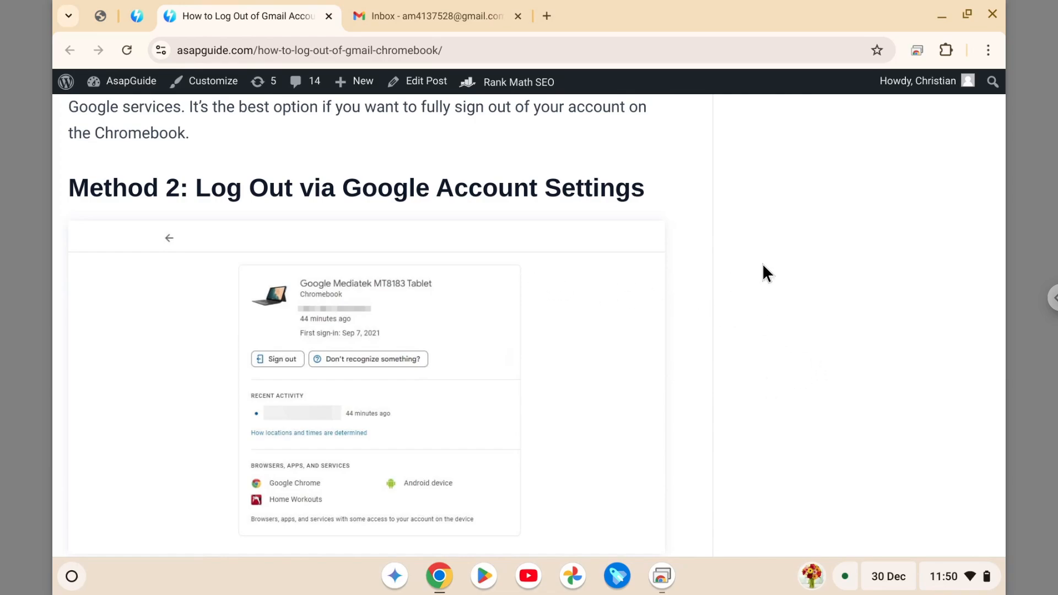
{"action": "mouse_move", "coordinate": [662, 286]}
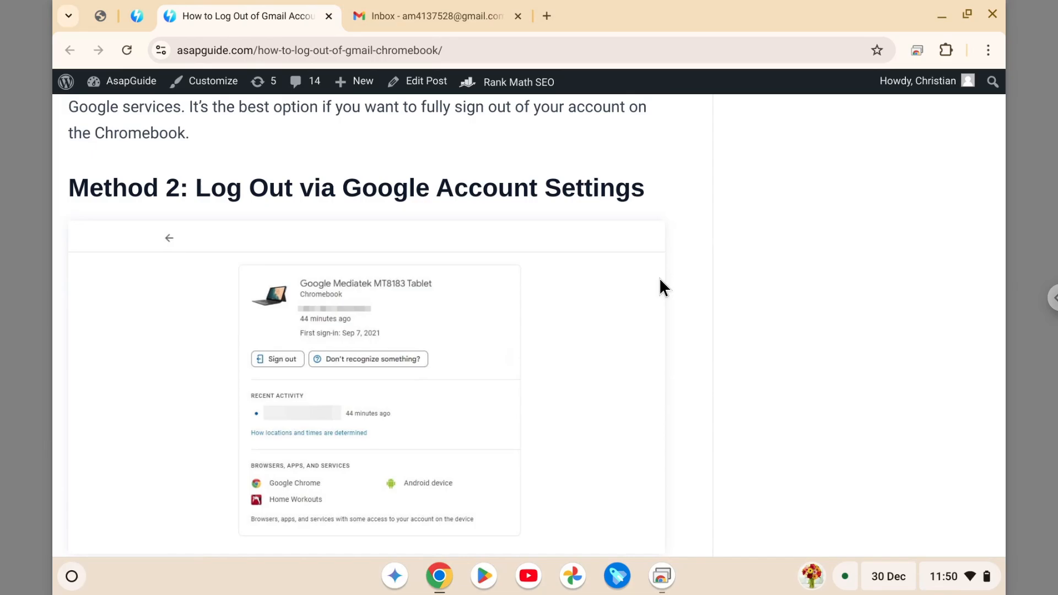
{"action": "mouse_move", "coordinate": [632, 238]}
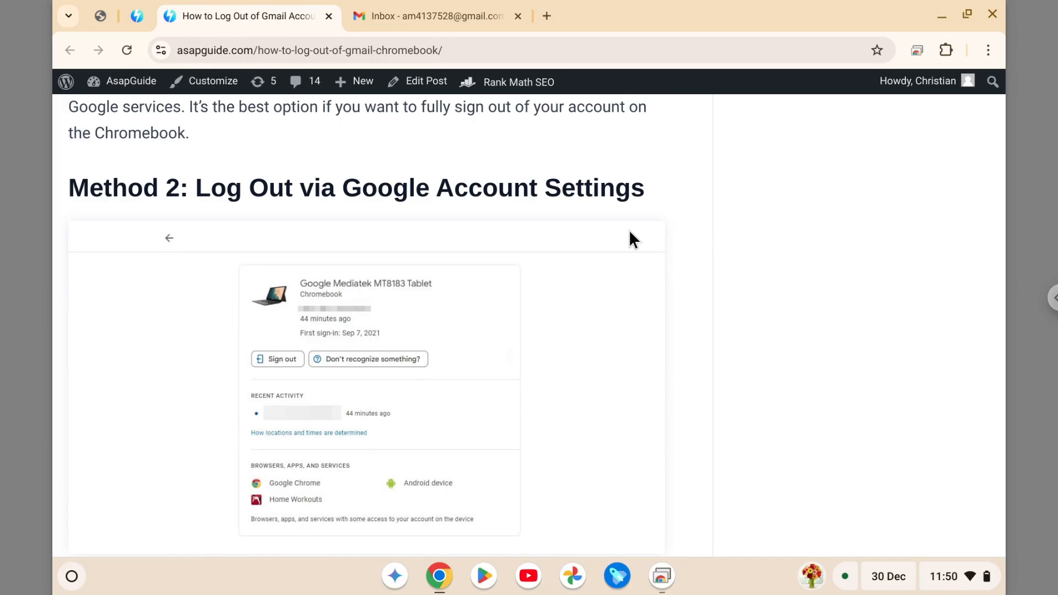
{"action": "scroll", "scroll_direction": "down", "scroll_amount": 3}
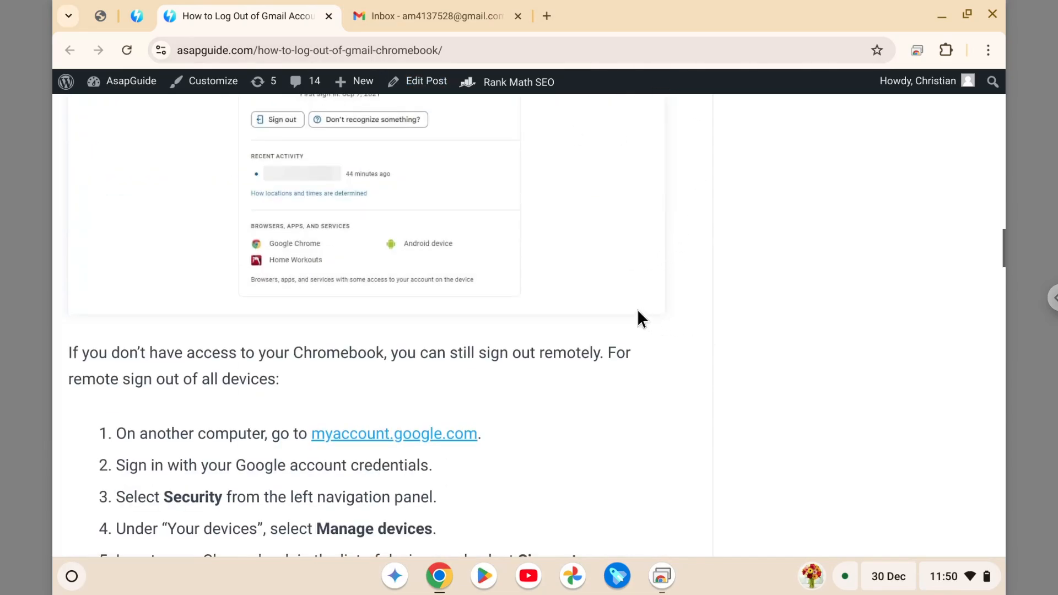
{"action": "scroll", "scroll_direction": "down", "scroll_amount": 3}
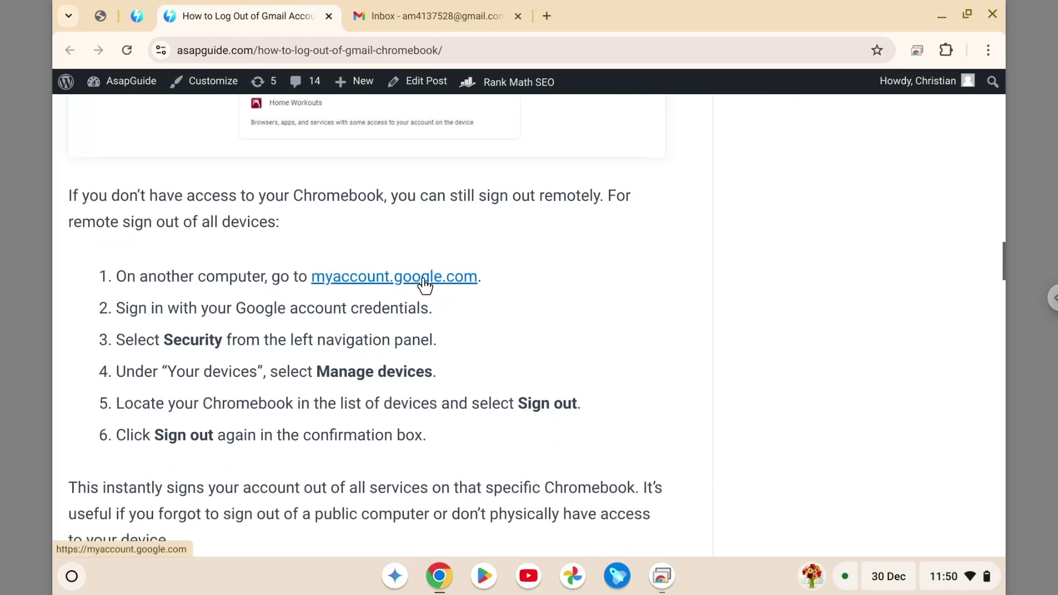
{"action": "right_click", "coordinate": [424, 277]}
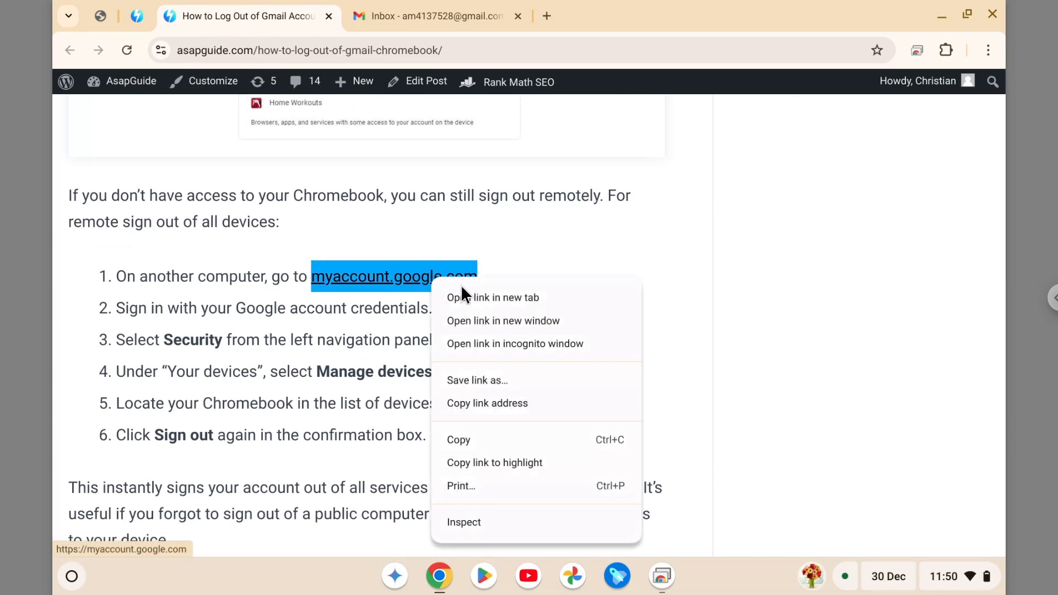
Step: Reach Google Account's Devices page via a 'Device' search and view this Chrome OS session
{"action": "left_click", "coordinate": [494, 298]}
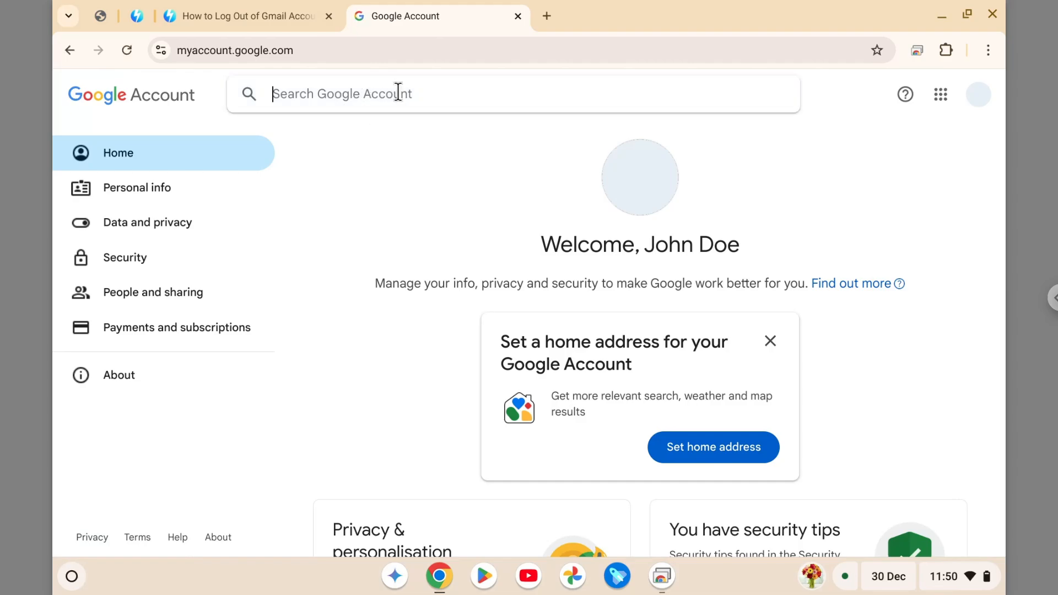
{"action": "type", "text": "Device"}
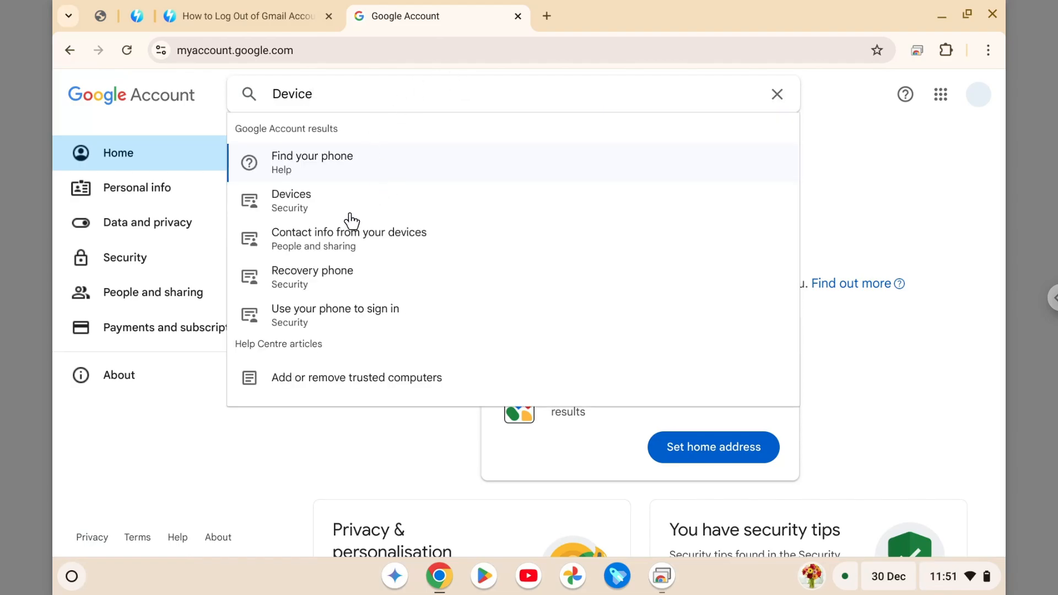
{"action": "left_click", "coordinate": [291, 199]}
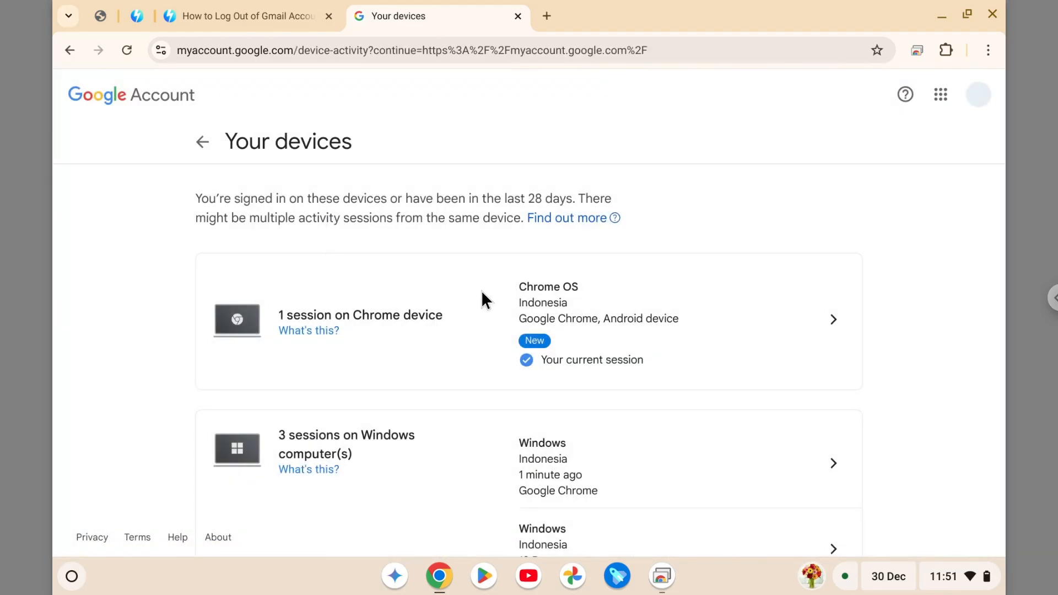
{"action": "mouse_move", "coordinate": [582, 342]}
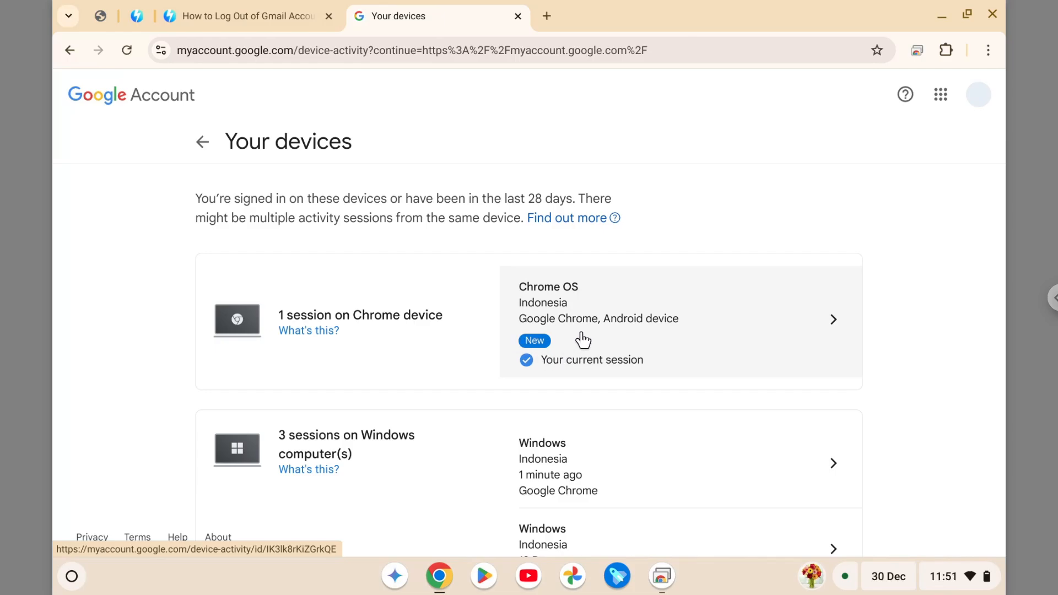
{"action": "mouse_move", "coordinate": [454, 387]}
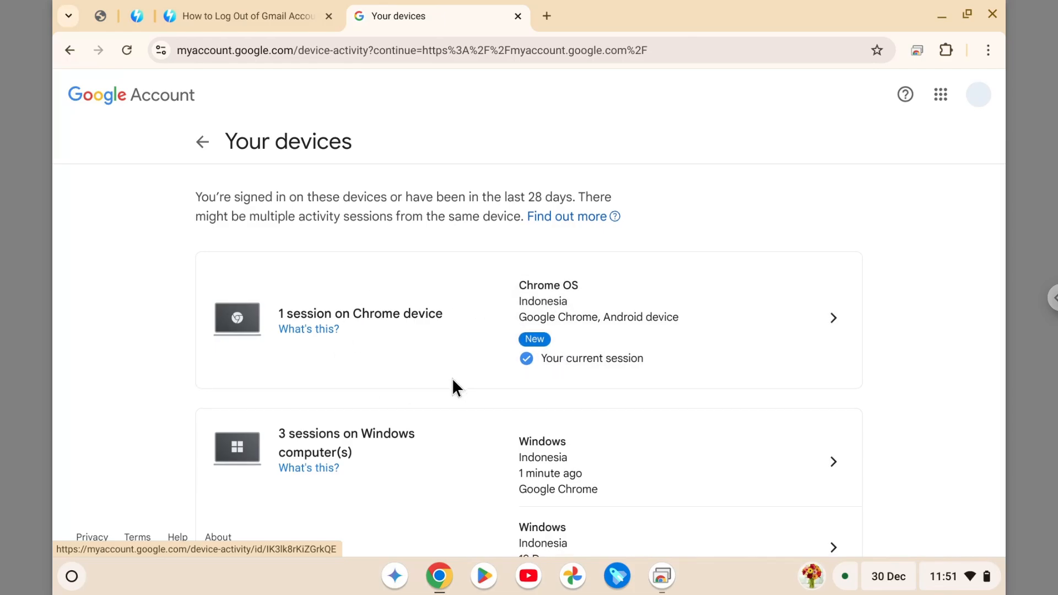
{"action": "mouse_move", "coordinate": [656, 289]}
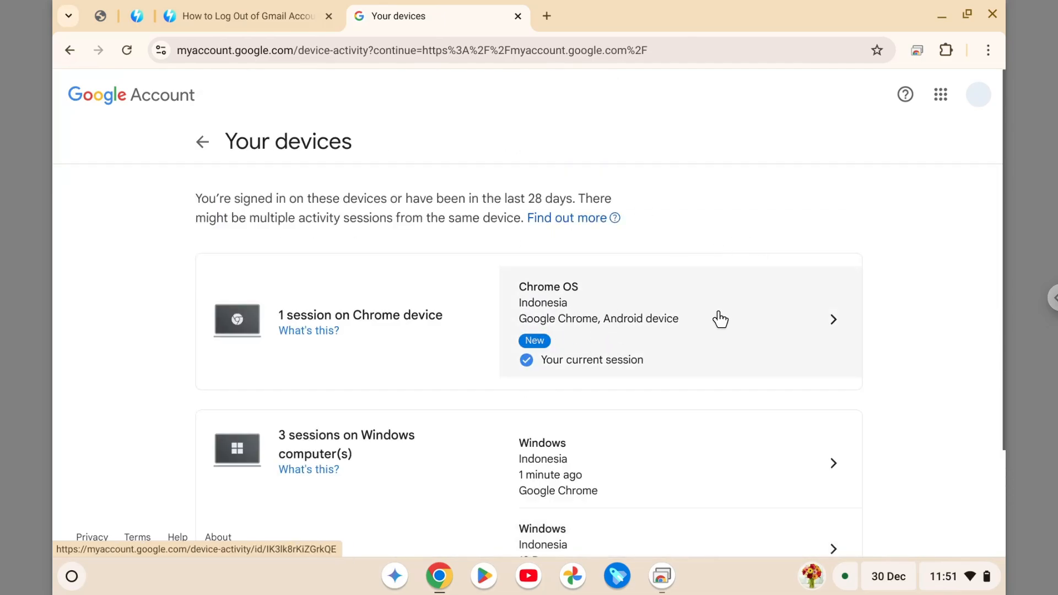
{"action": "mouse_move", "coordinate": [602, 329]}
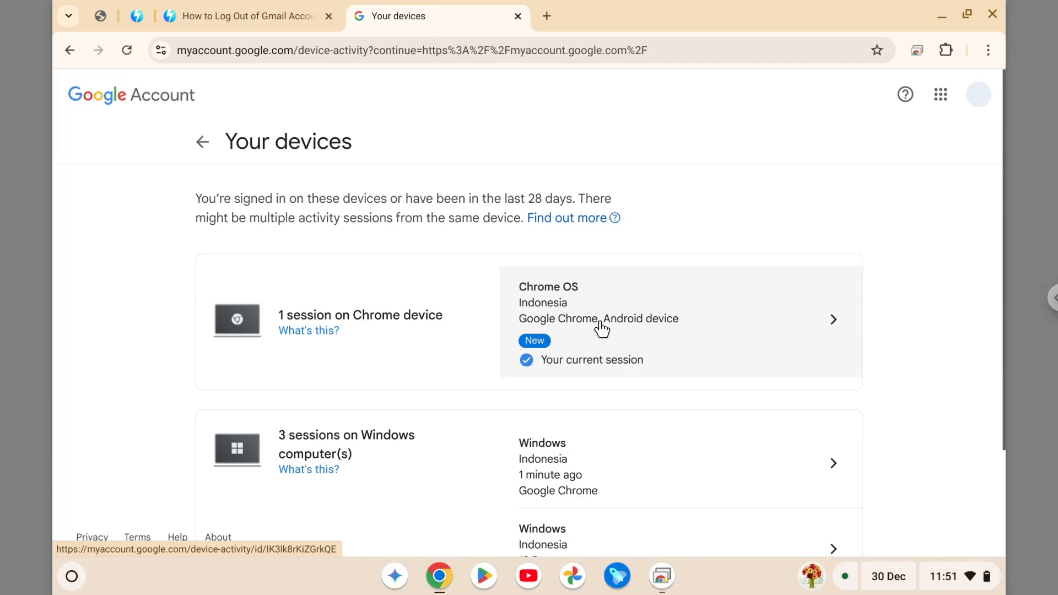
{"action": "left_click", "coordinate": [601, 326]}
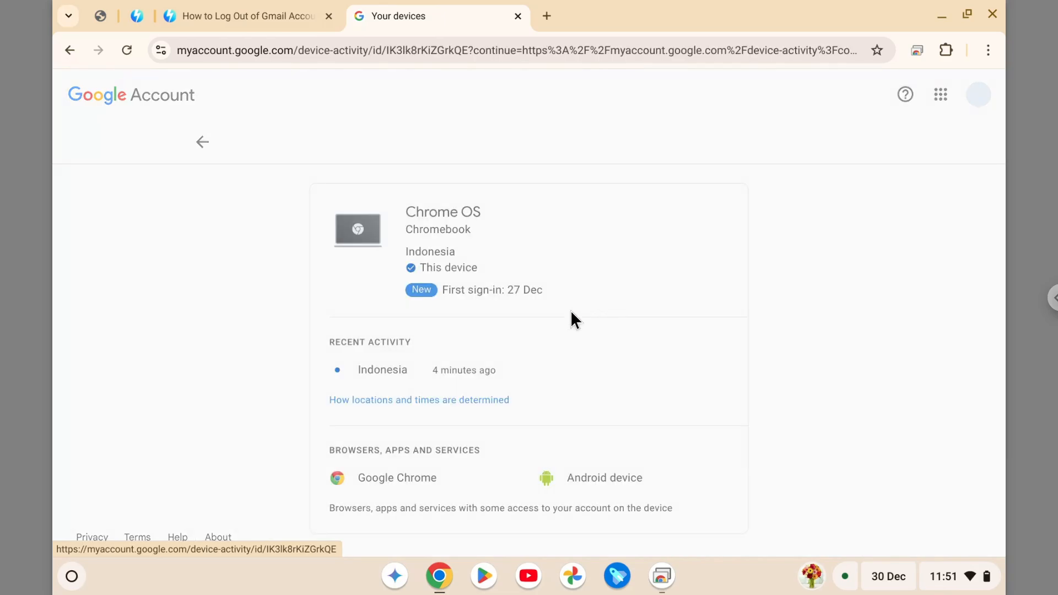
{"action": "mouse_move", "coordinate": [512, 329]}
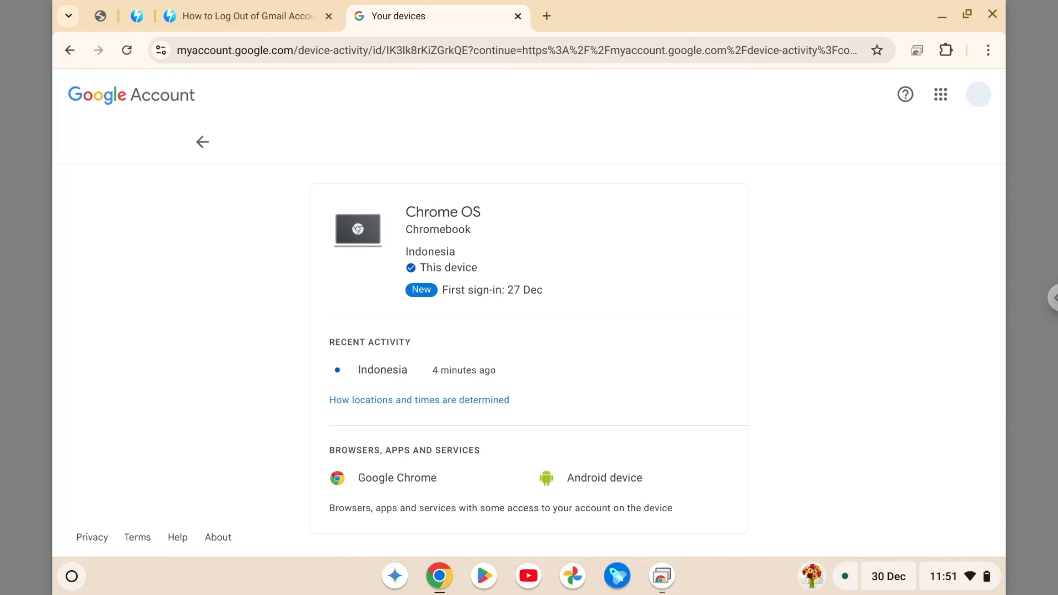
{"action": "mouse_move", "coordinate": [479, 304]}
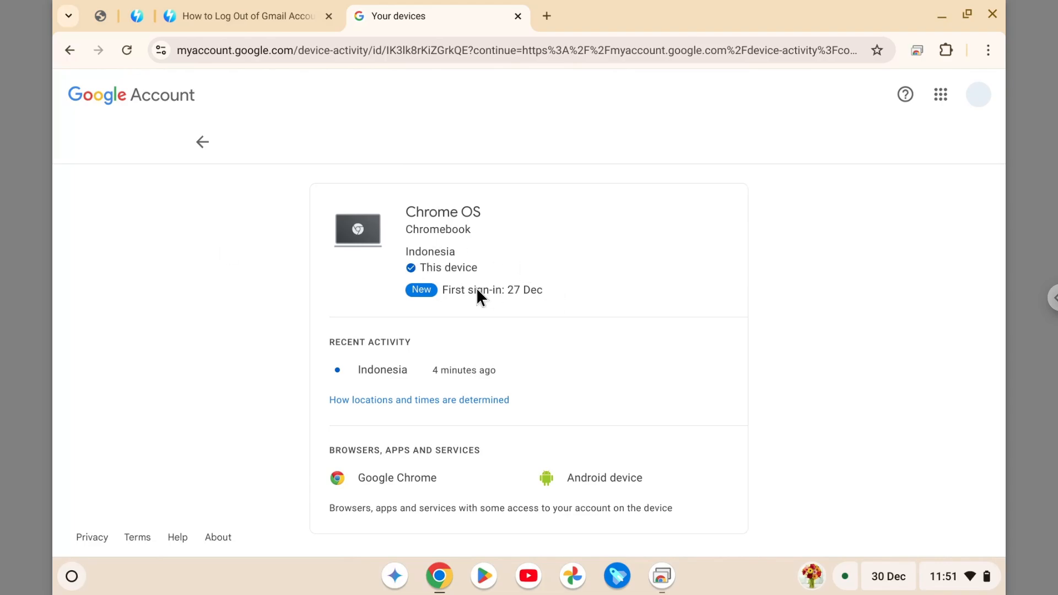
{"action": "mouse_move", "coordinate": [480, 300]}
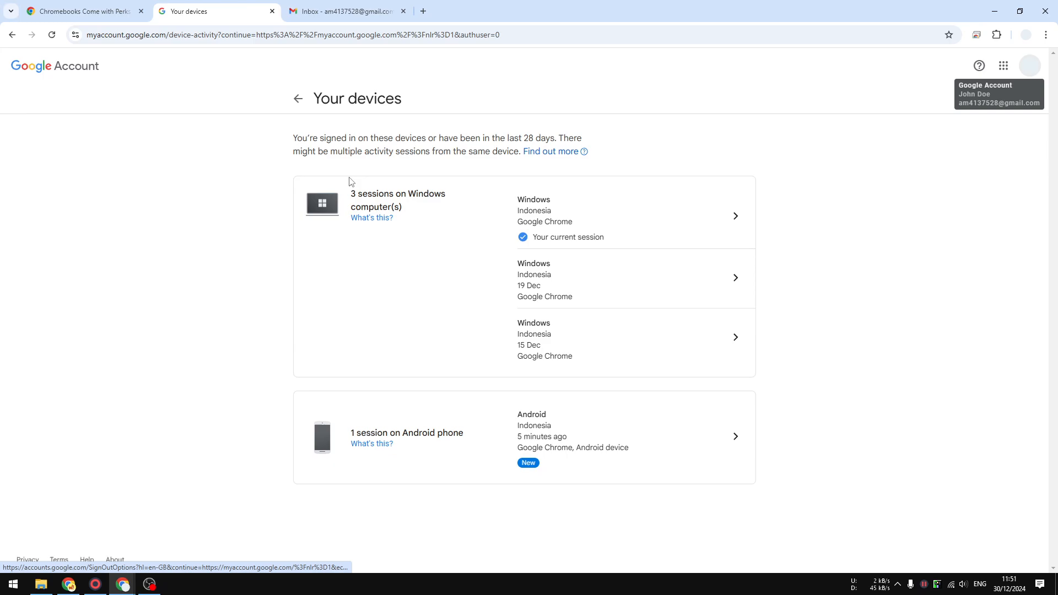
{"action": "mouse_move", "coordinate": [601, 441]}
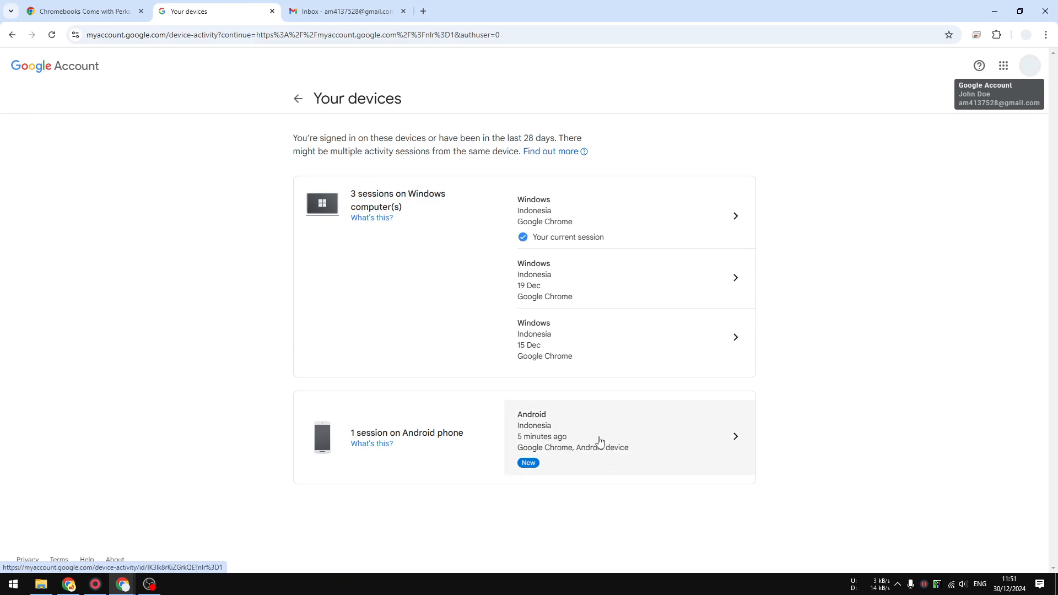
{"action": "mouse_move", "coordinate": [572, 445]}
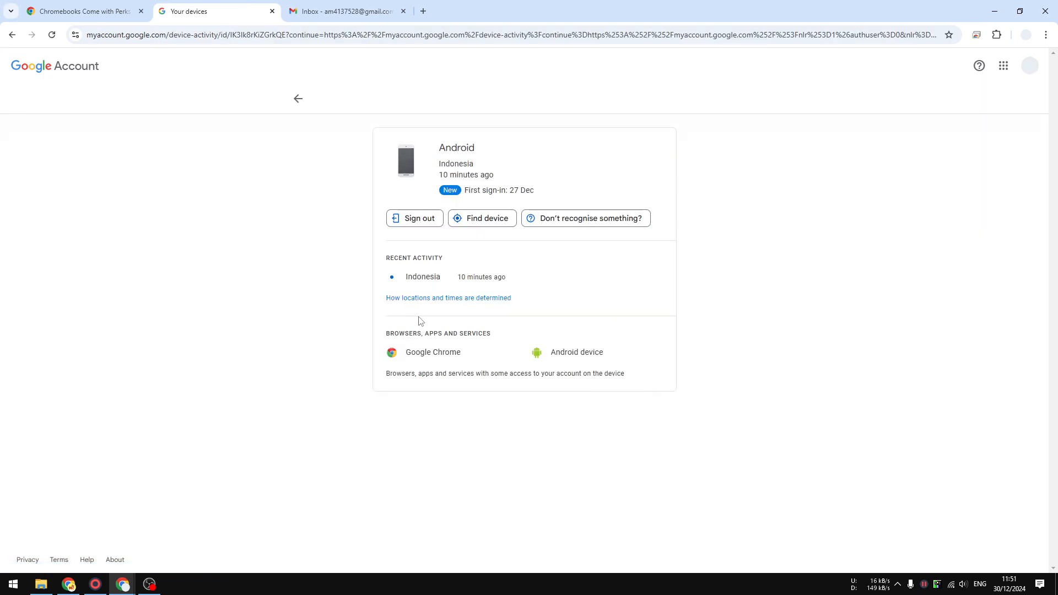
{"action": "mouse_move", "coordinate": [417, 224]}
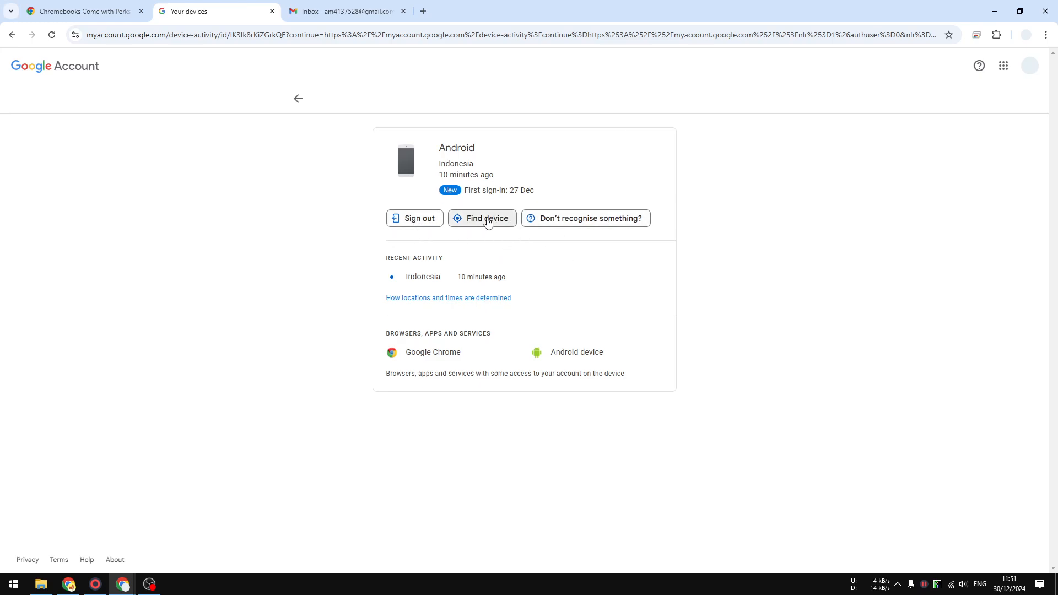
{"action": "mouse_move", "coordinate": [496, 225]}
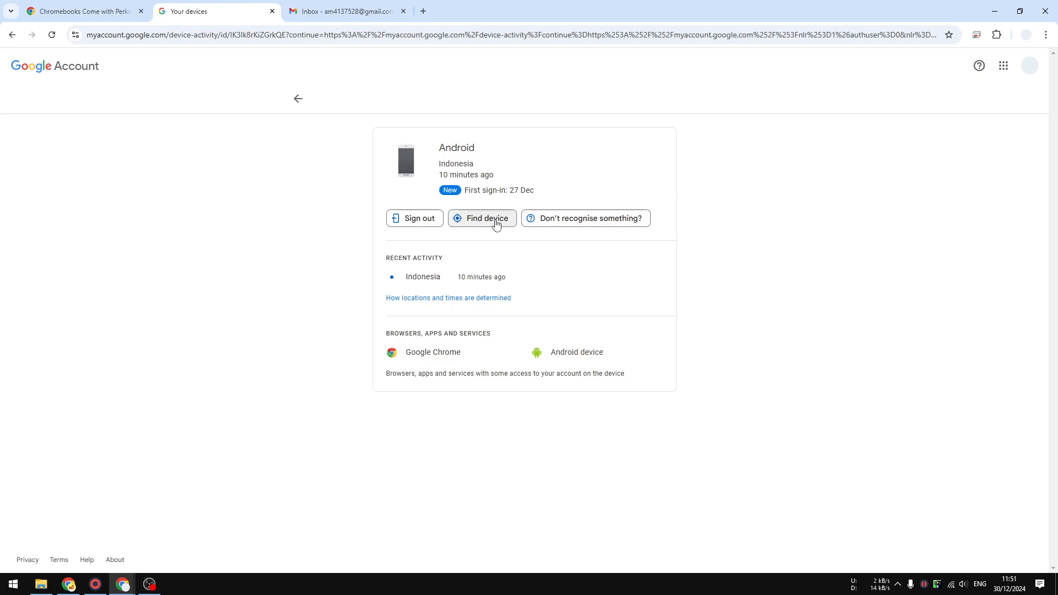
{"action": "mouse_move", "coordinate": [520, 6]}
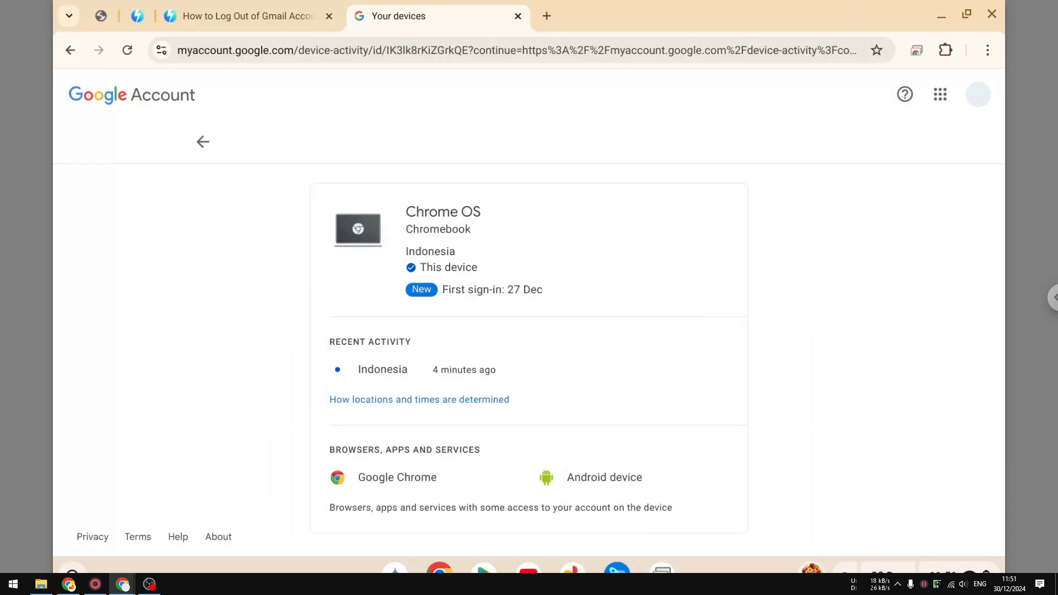
{"action": "mouse_move", "coordinate": [324, 95]}
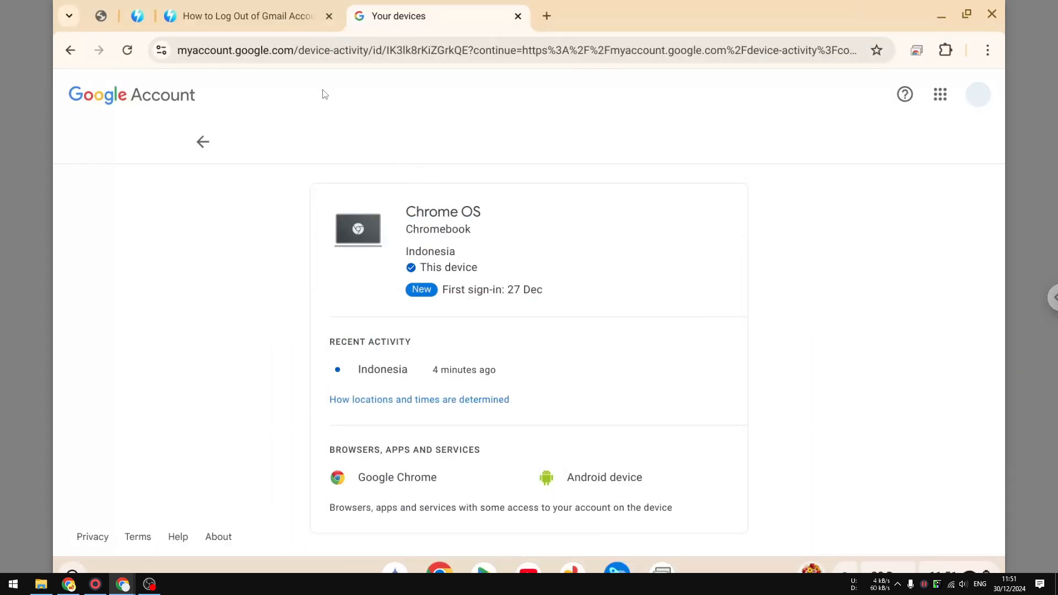
{"action": "mouse_move", "coordinate": [307, 115]}
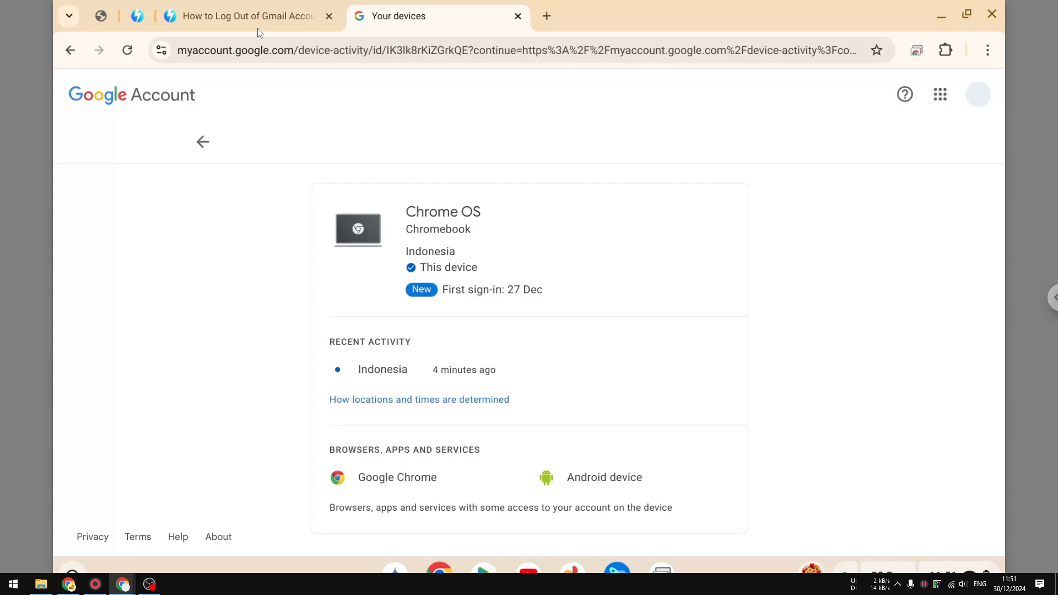
Step: Switch back to the 'How to Log Out of Gmail Account' guide tab
{"action": "left_click", "coordinate": [246, 16]}
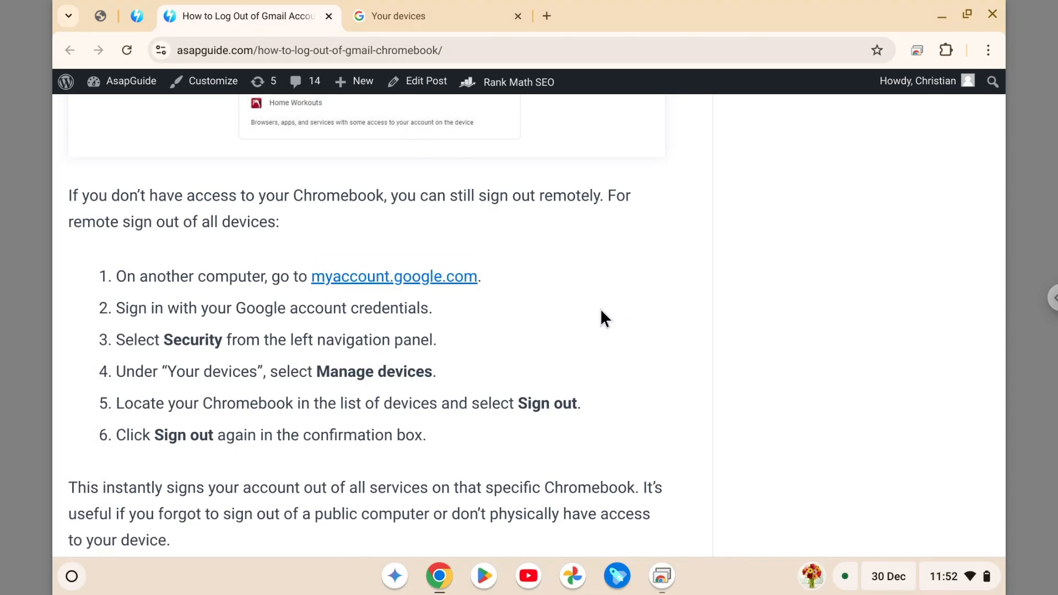
Step: Scroll through Method 3 and Method 4 down to the article's closing summary
{"action": "scroll", "scroll_direction": "down", "scroll_amount": 3}
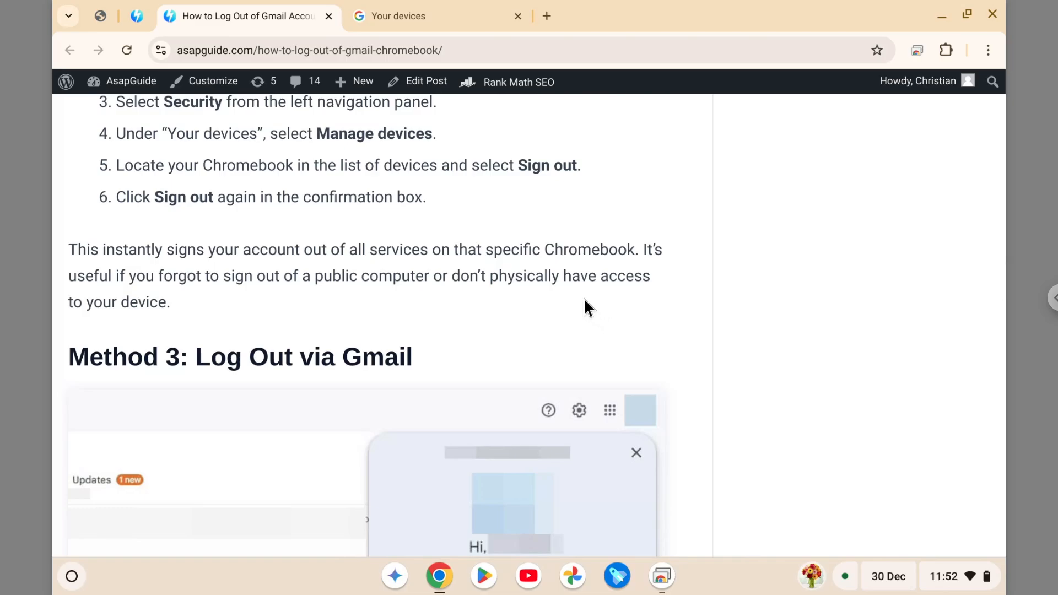
{"action": "scroll", "scroll_direction": "down", "scroll_amount": 3}
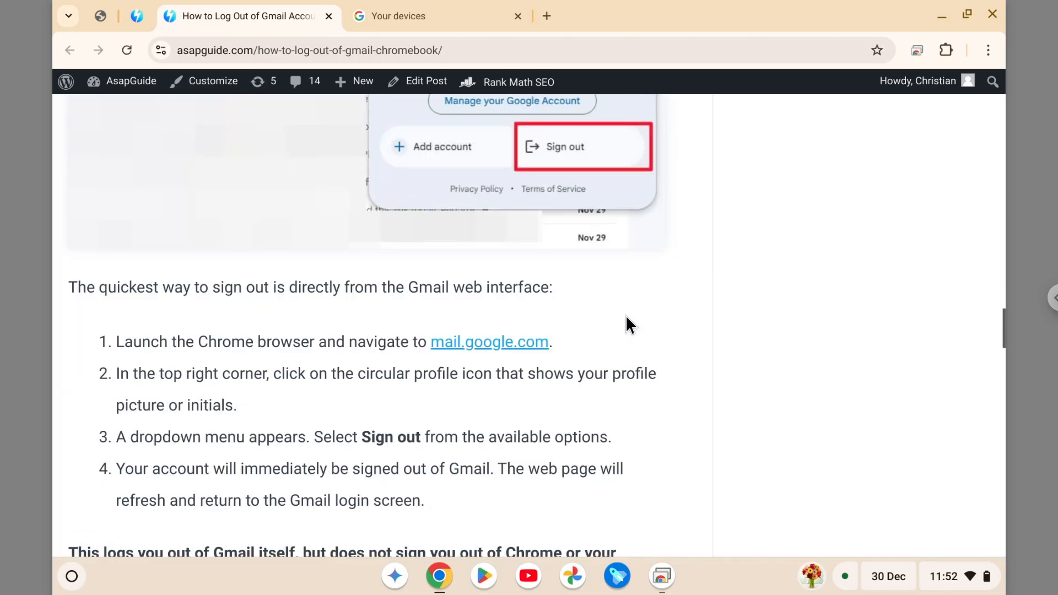
{"action": "scroll", "scroll_direction": "down", "scroll_amount": 3}
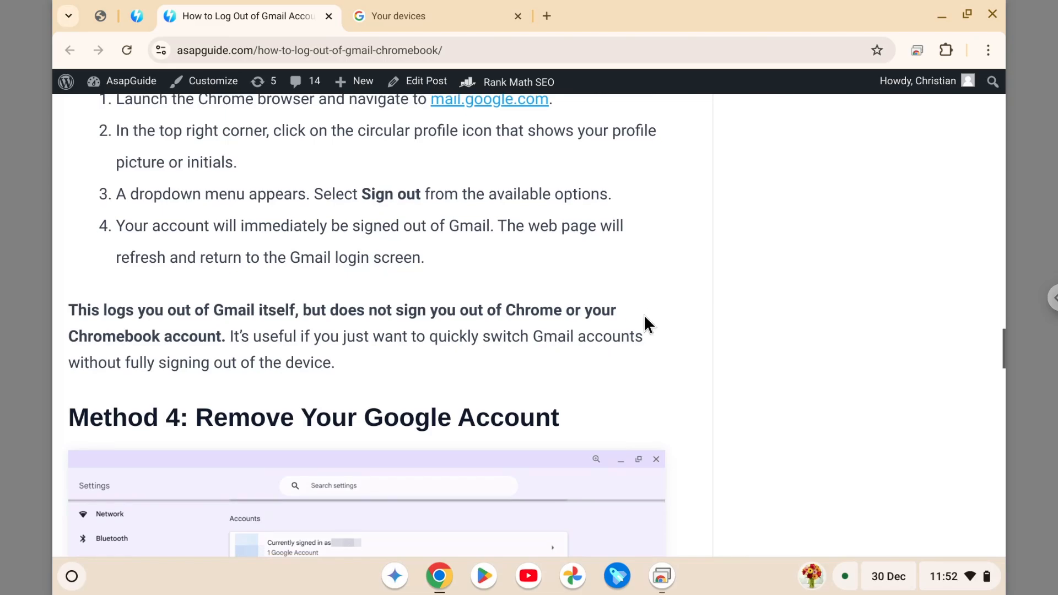
{"action": "scroll", "scroll_direction": "down", "scroll_amount": 3}
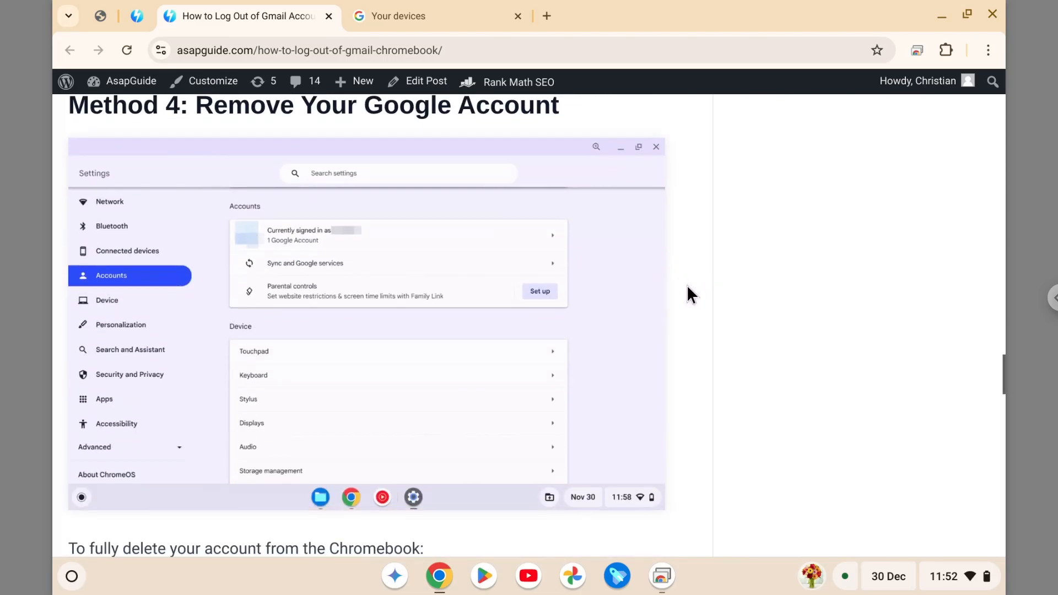
{"action": "mouse_move", "coordinate": [668, 292]}
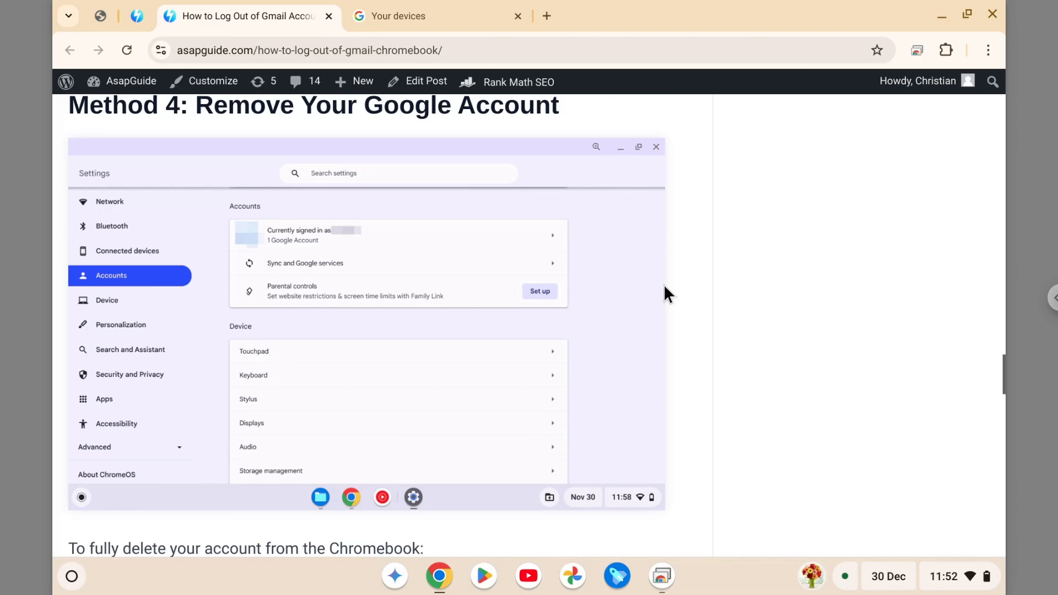
{"action": "scroll", "scroll_direction": "down", "scroll_amount": 3}
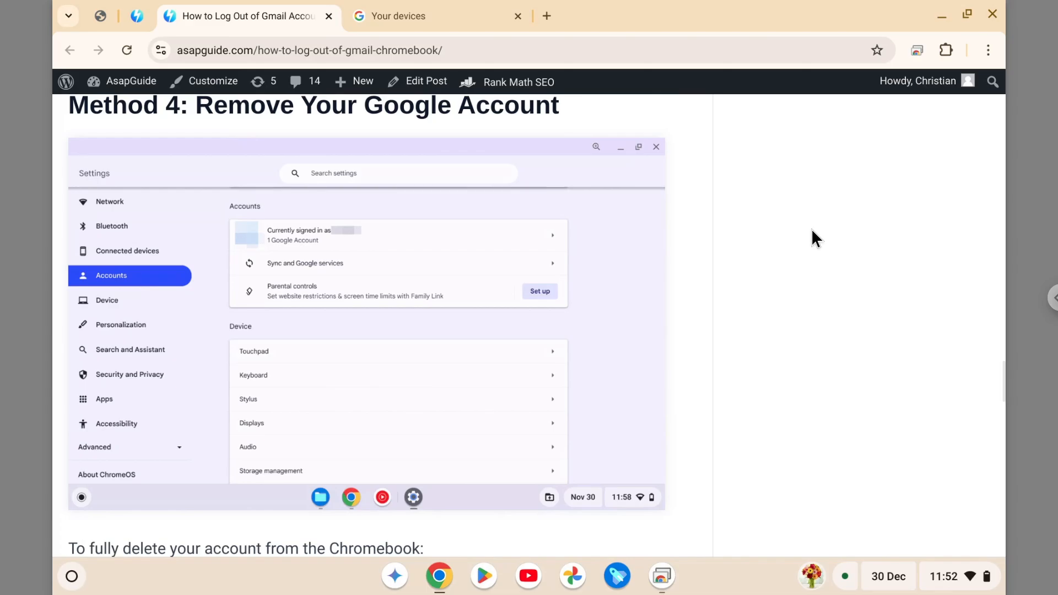
{"action": "scroll", "scroll_direction": "down", "scroll_amount": 3}
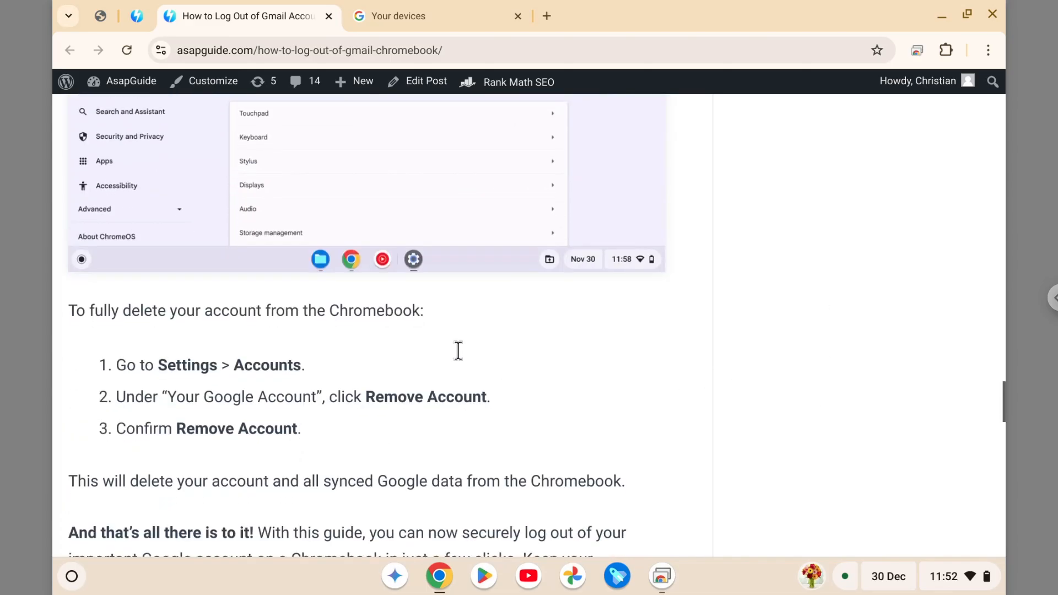
{"action": "mouse_move", "coordinate": [390, 414]}
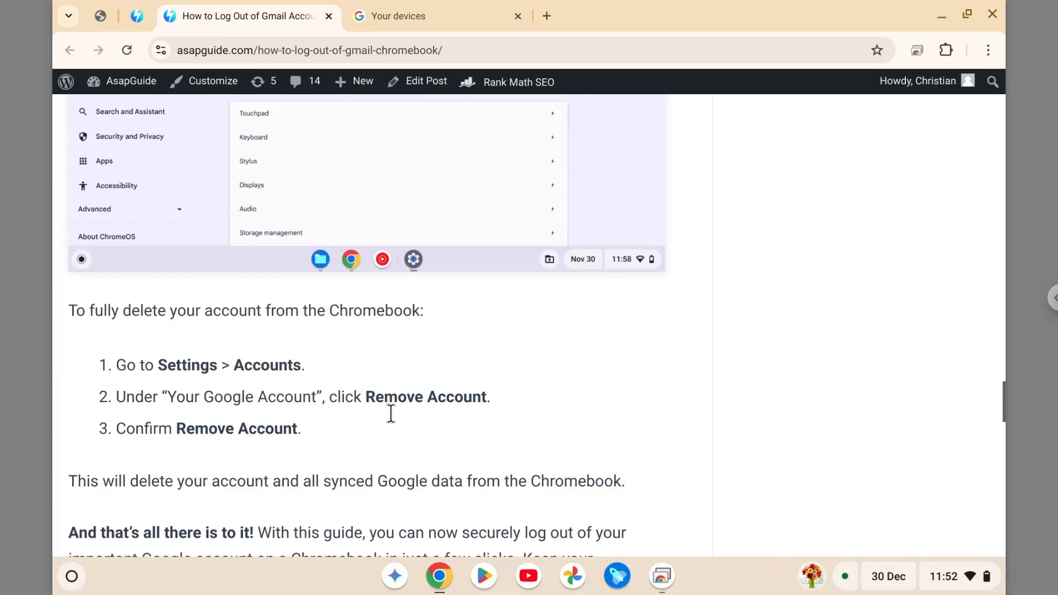
{"action": "mouse_move", "coordinate": [381, 461]}
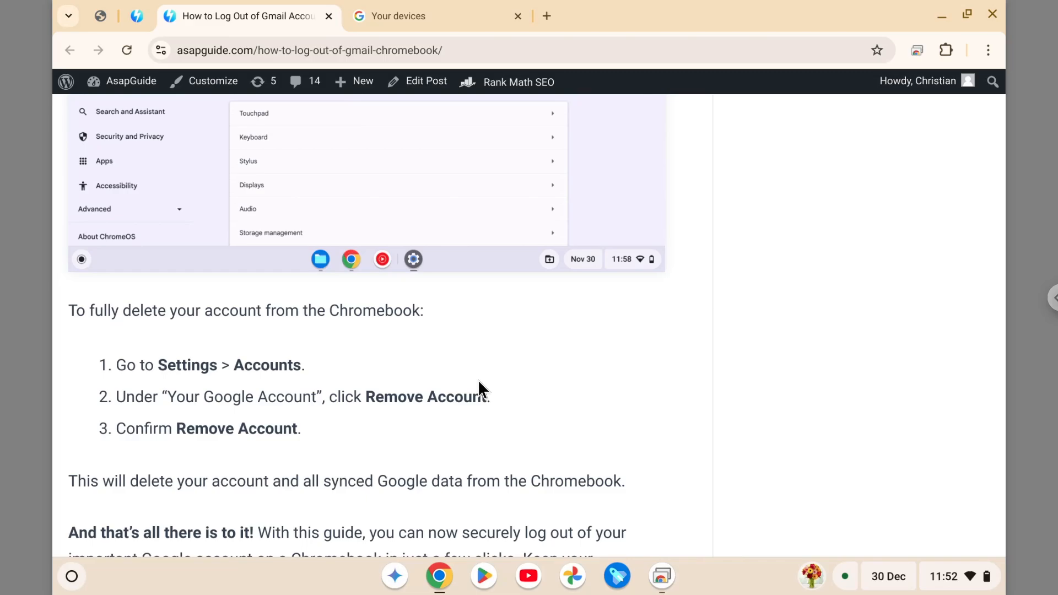
{"action": "mouse_move", "coordinate": [514, 393]}
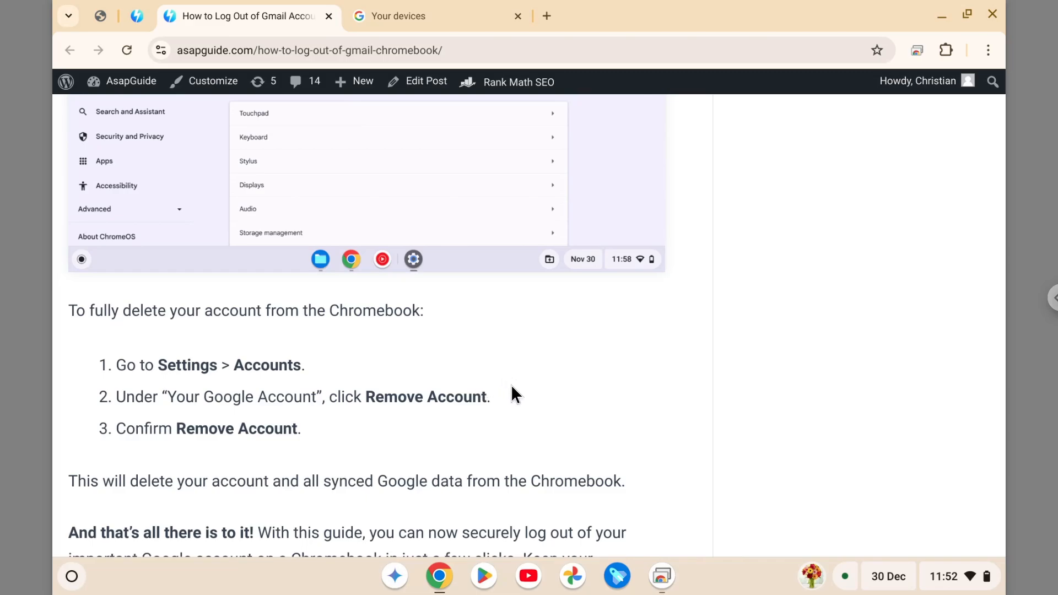
{"action": "mouse_move", "coordinate": [802, 365]}
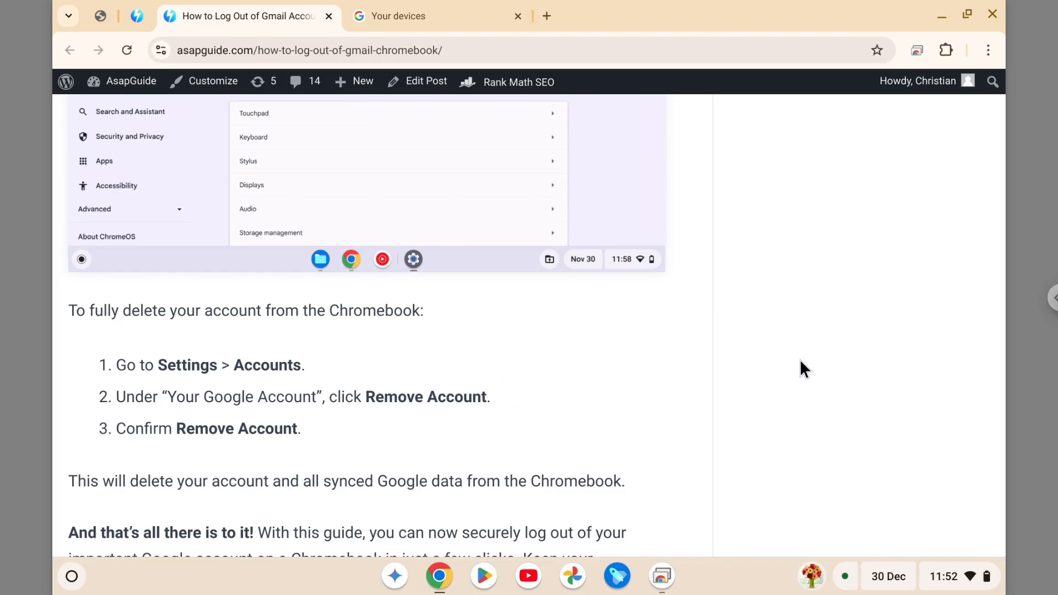
{"action": "scroll", "scroll_direction": "down", "scroll_amount": 3}
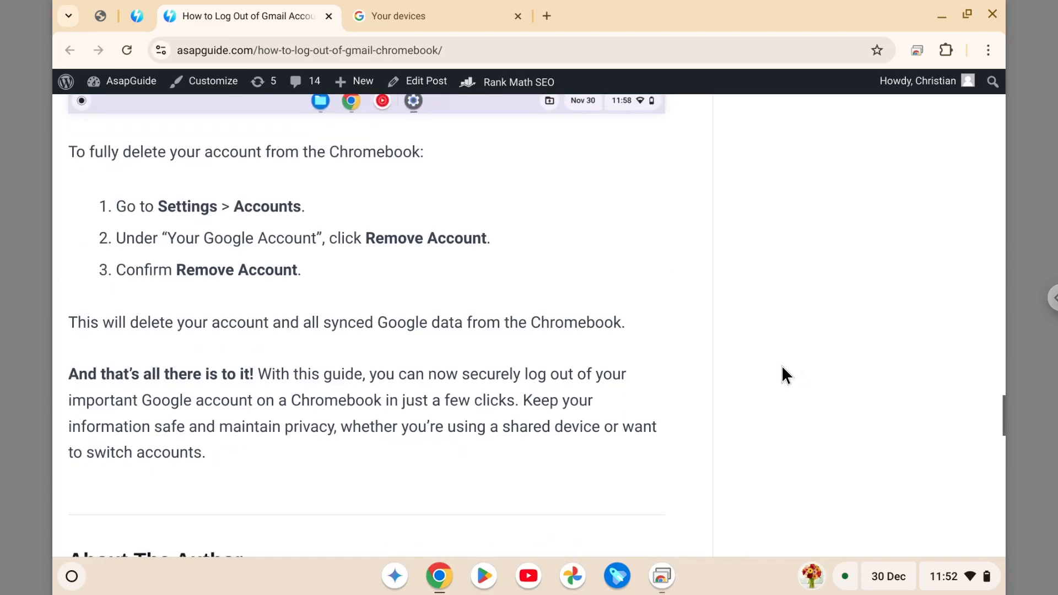
{"action": "mouse_move", "coordinate": [784, 380]}
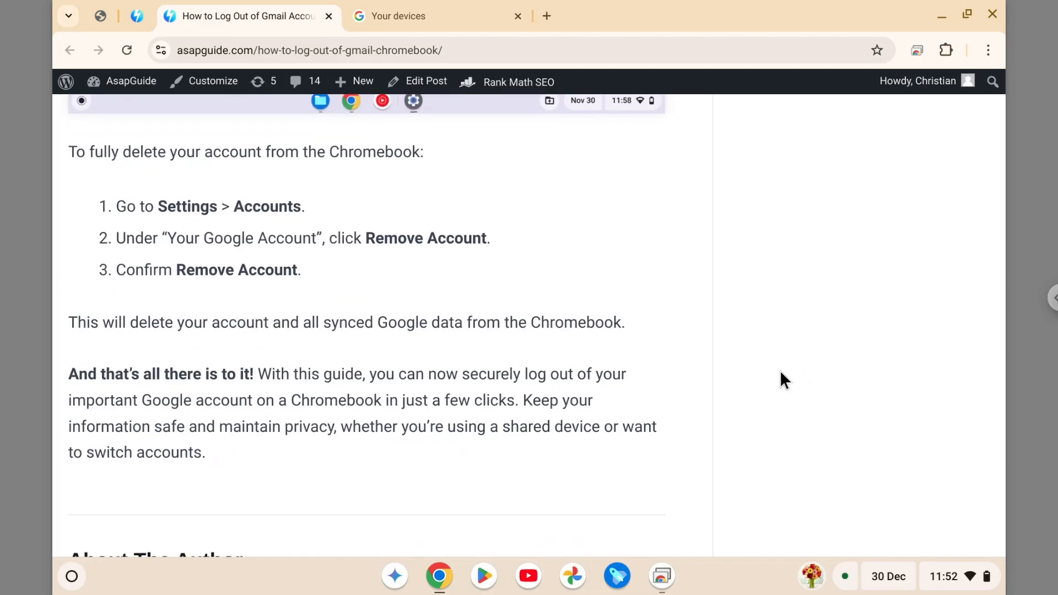